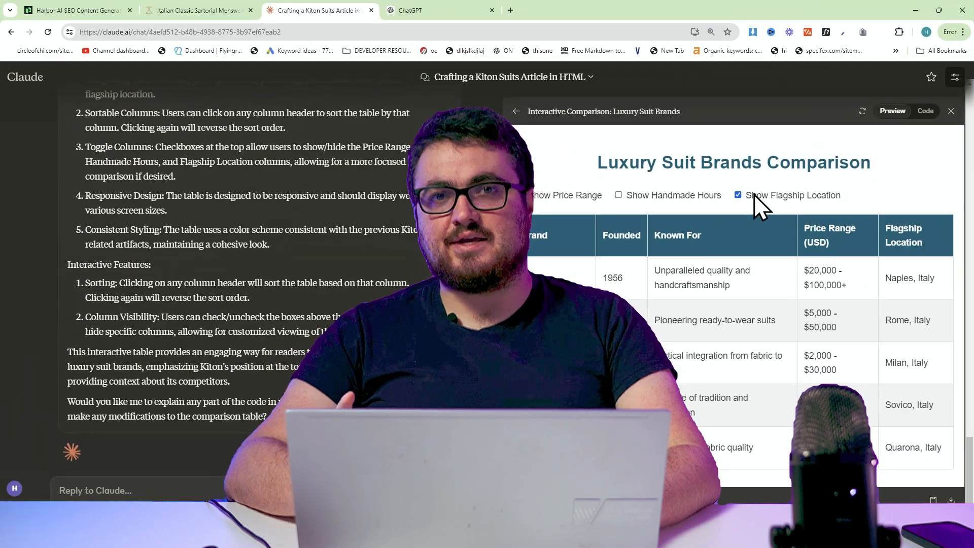
Hide the Flagship Location column in the comparison table, then switch to the Harbor dashboard.
click(737, 194)
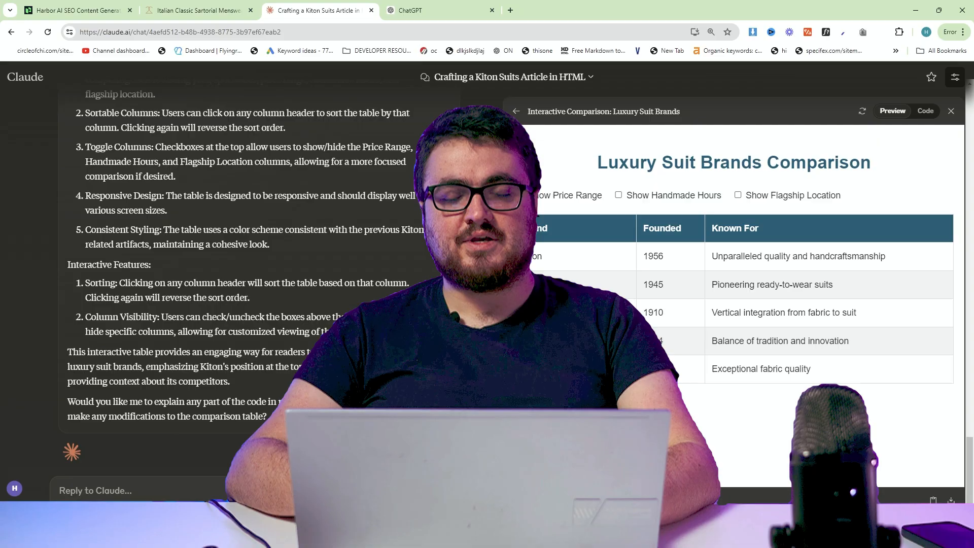
click(74, 10)
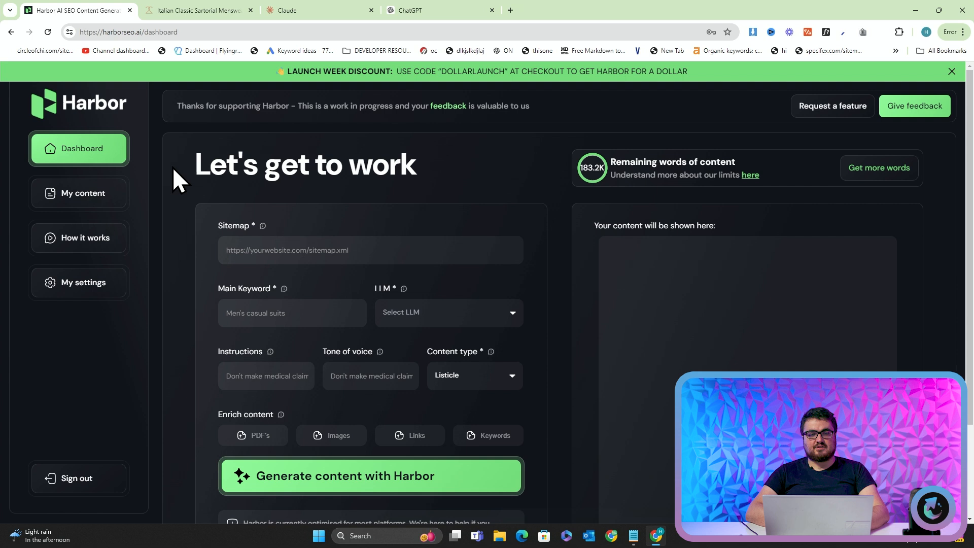
Browse Harbor's homepage features and pricing, then return to a fresh Claude chat.
scroll(down, 3)
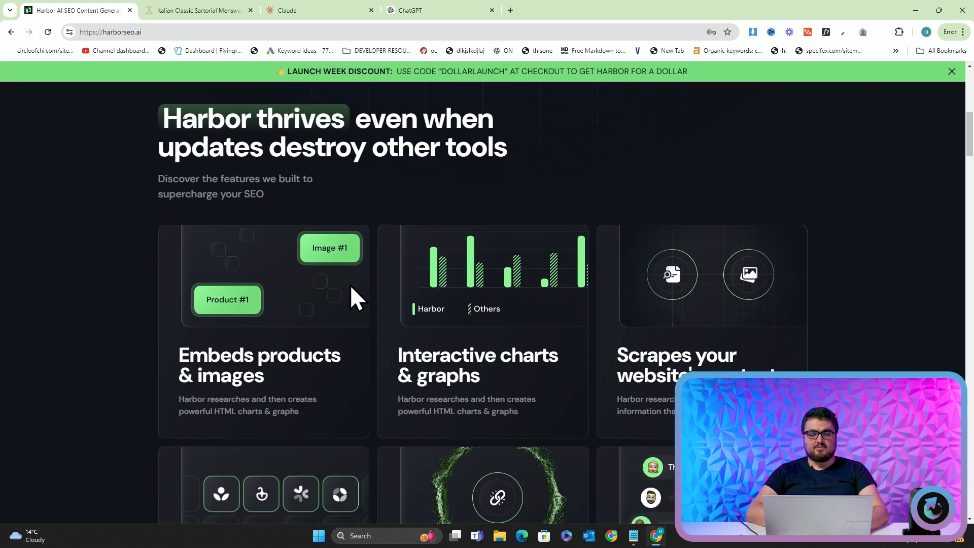
scroll(down, 3)
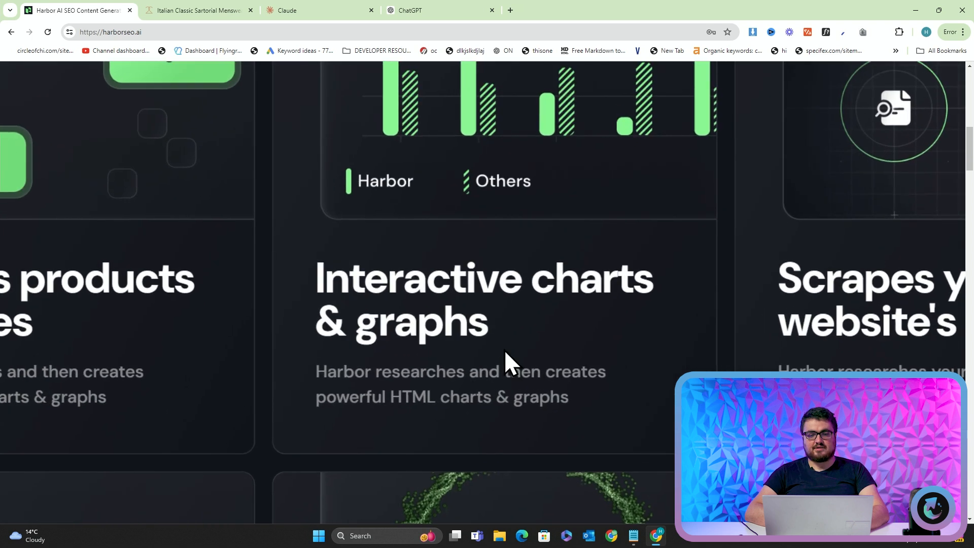
scroll(up, 3)
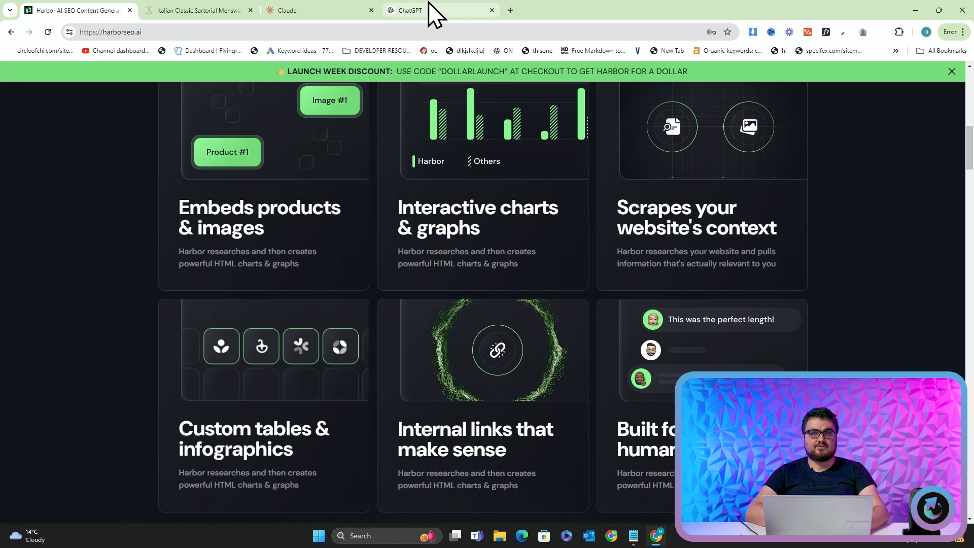
mouse_move(287, 10)
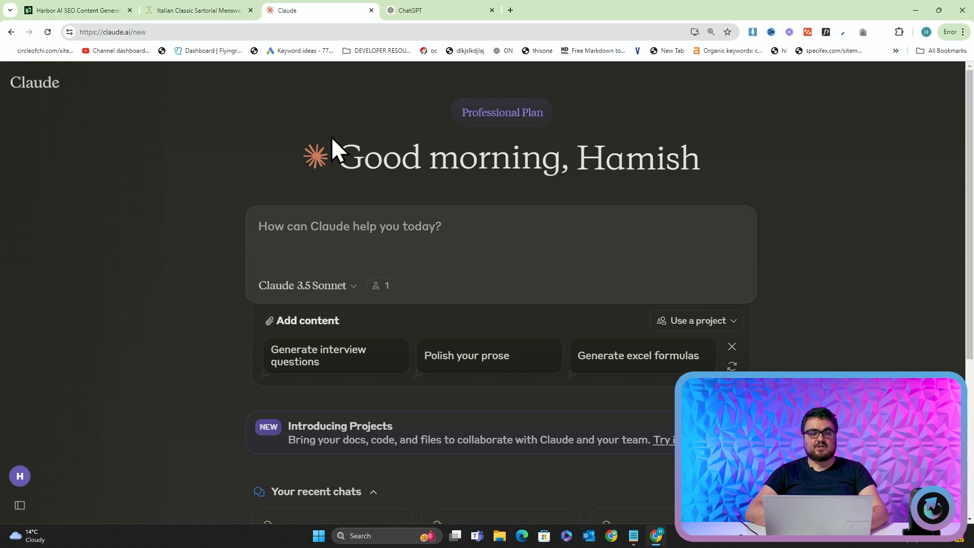
click(74, 10)
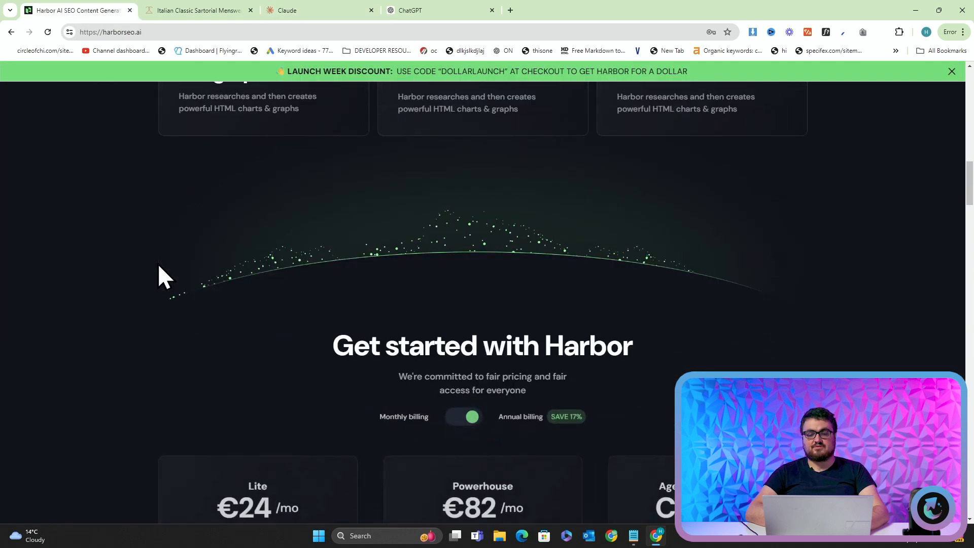
click(320, 10)
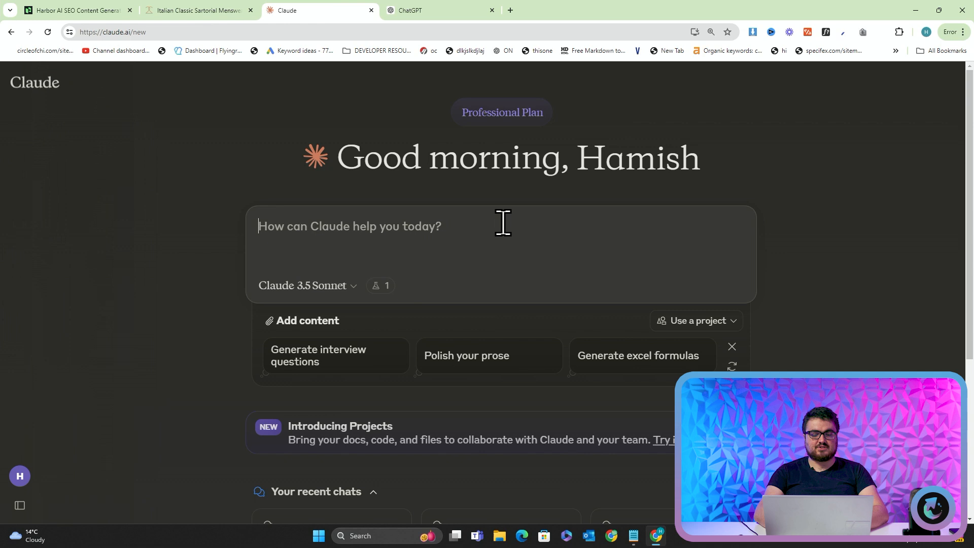
Ask Claude to 'Write an article about kiton suits using HTML' and review the generated code.
text(Write an article about)
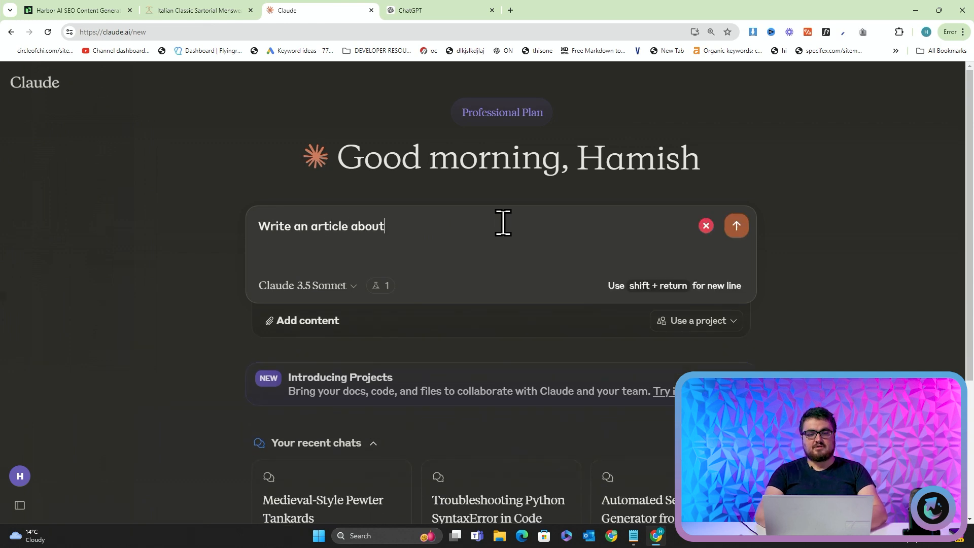
text(kiton)
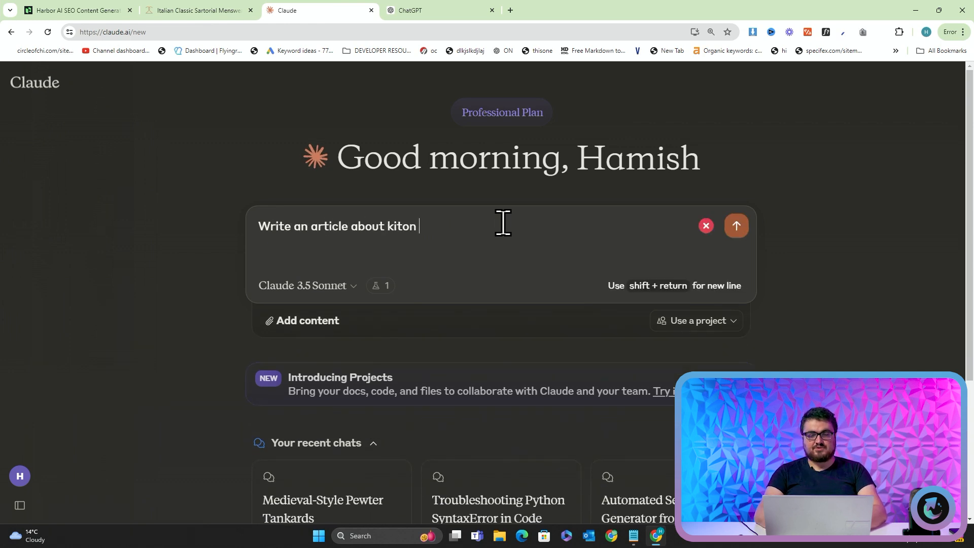
click(706, 226)
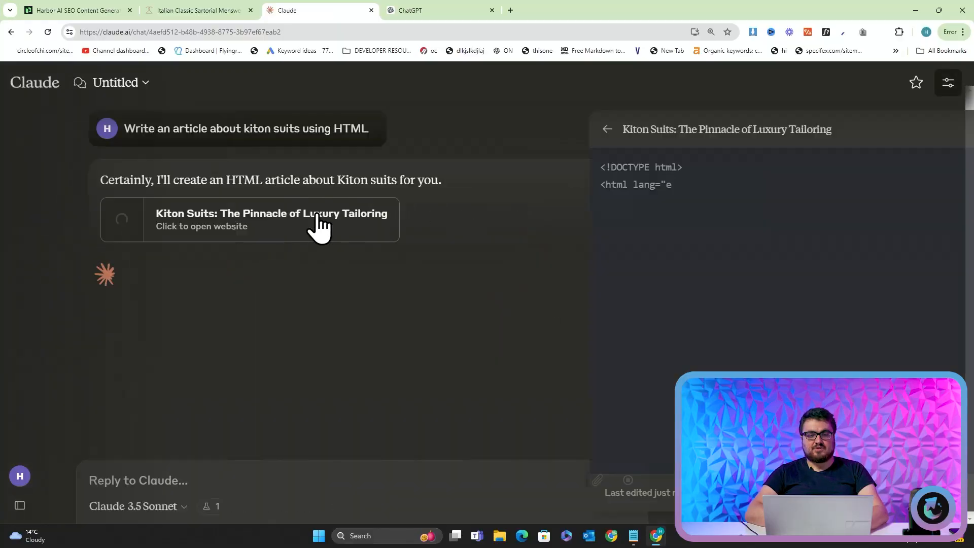
scroll(down, 3)
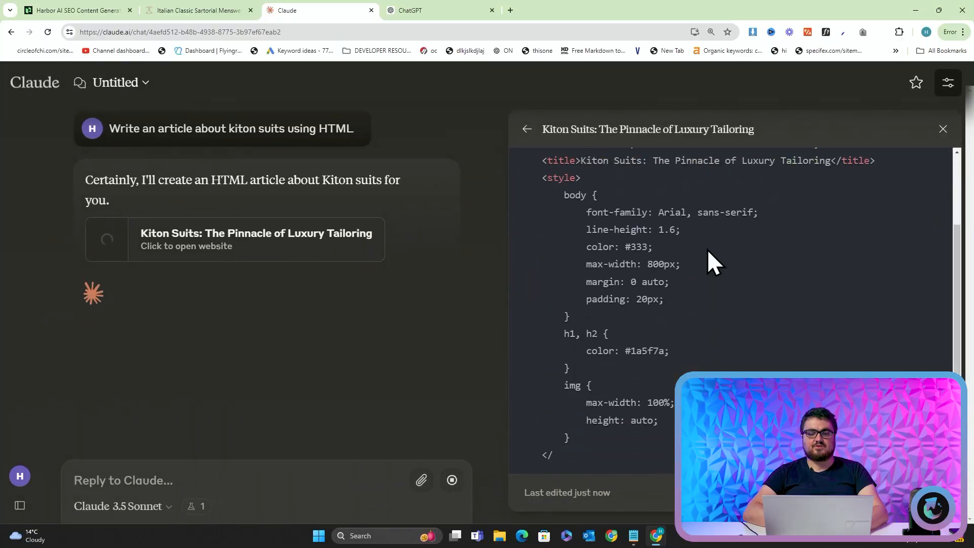
scroll(down, 3)
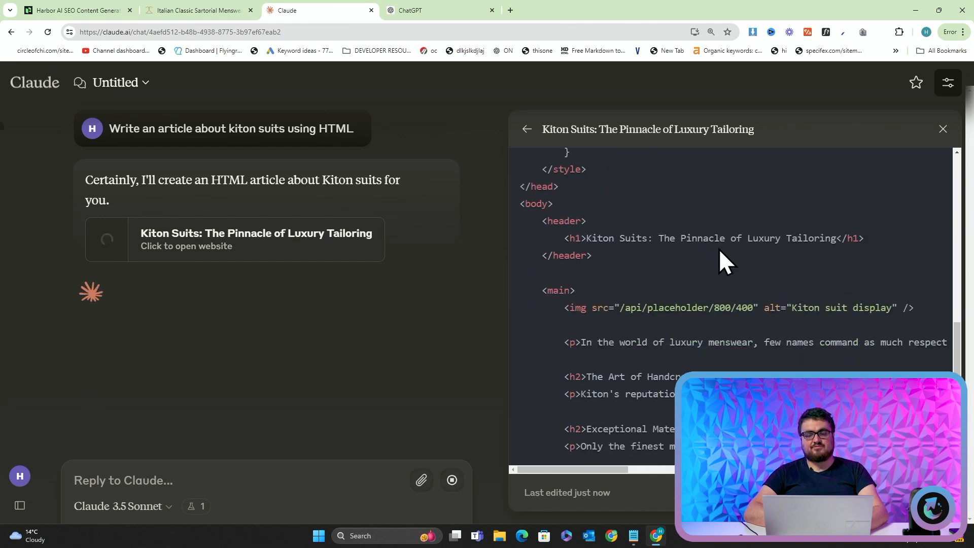
scroll(down, 3)
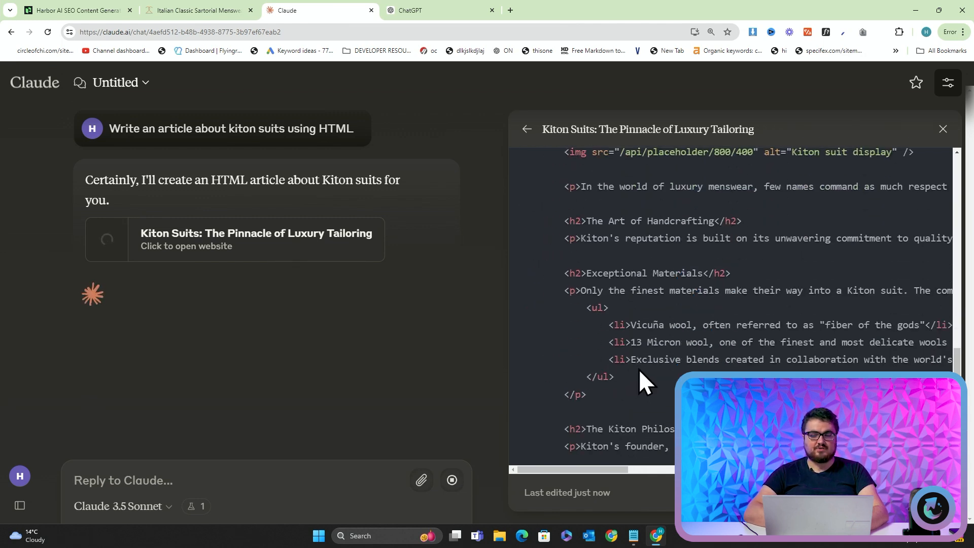
scroll(down, 3)
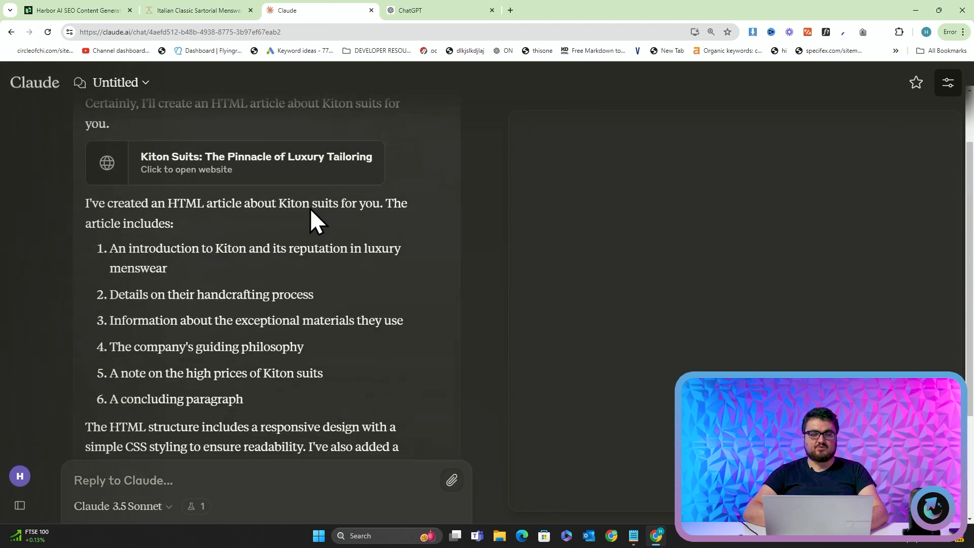
Preview the article and request a 2x2 SVG-icon infographic under The Art of Handcrafting.
click(255, 162)
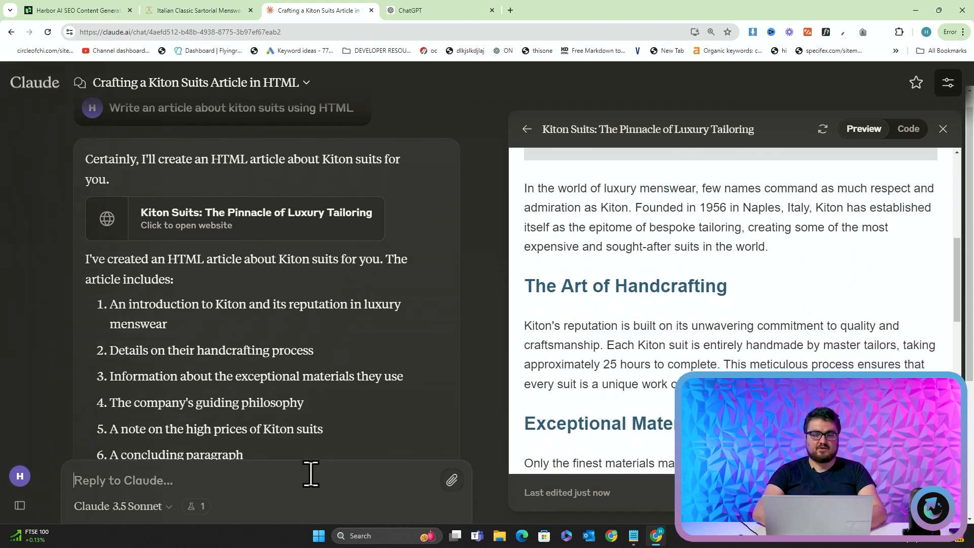
text(Under the art of haa)
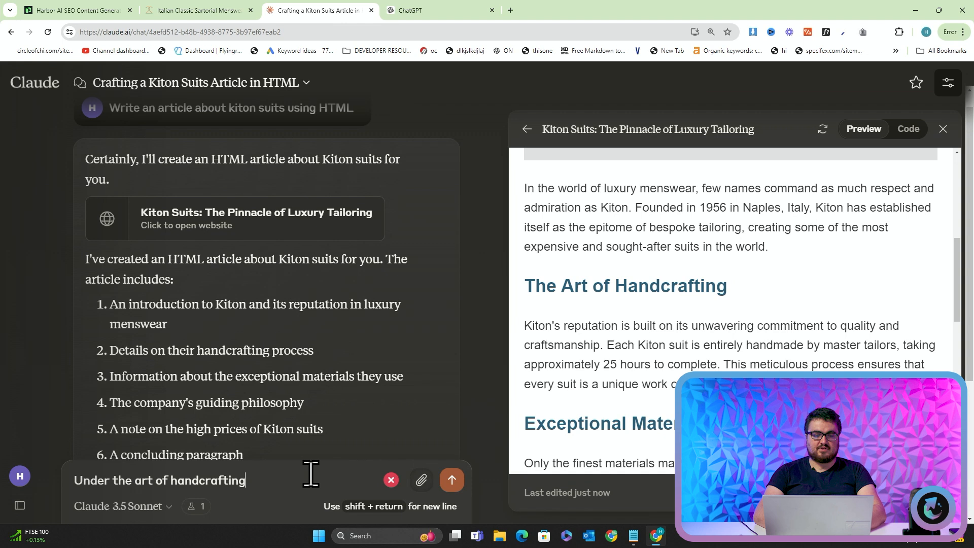
text(, create an)
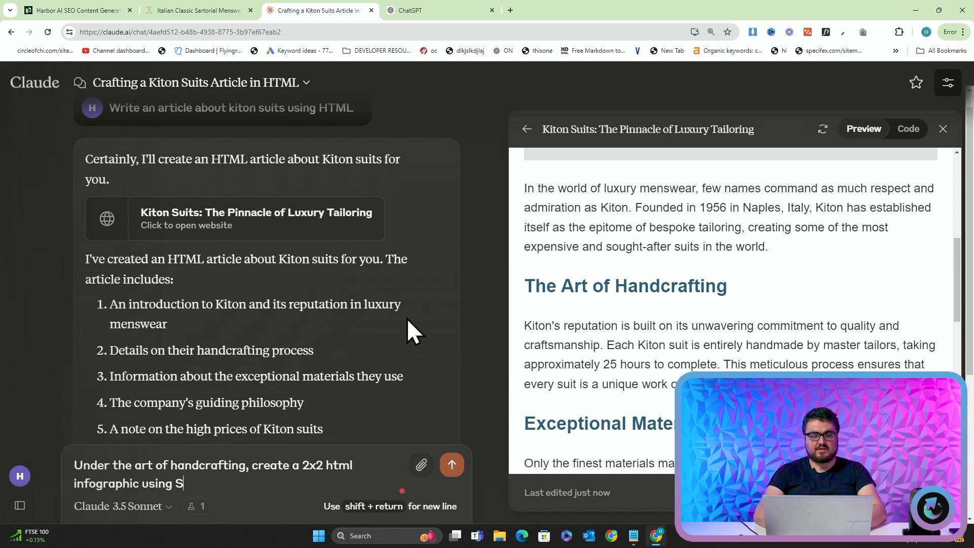
text(VG i)
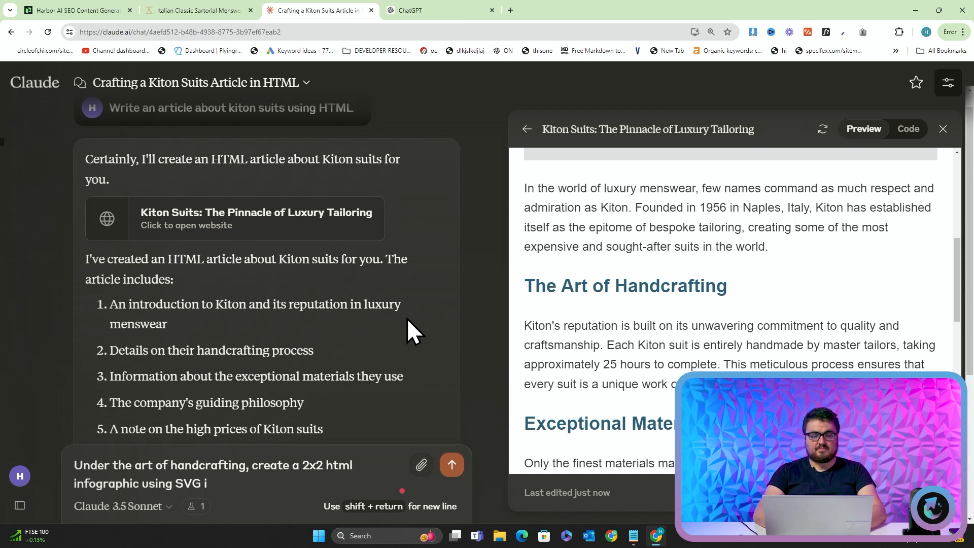
text(cons that make sense for the)
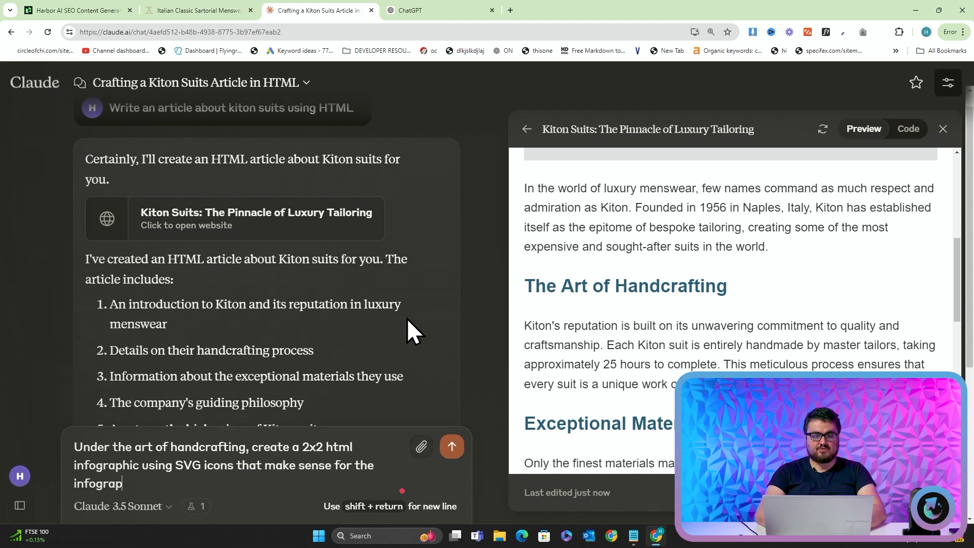
click(451, 446)
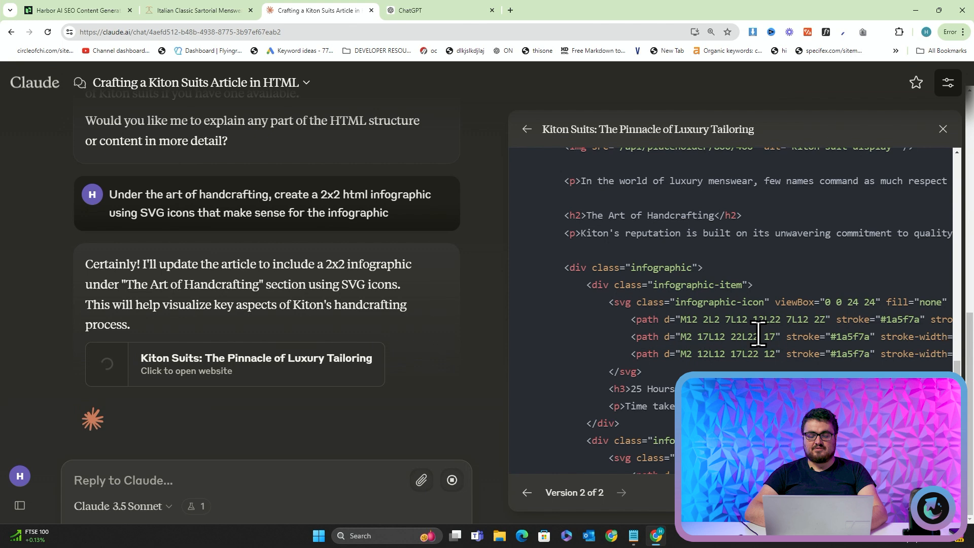
Review version 2's code and preview, zooming to see the full 2x2 infographic.
scroll(down, 3)
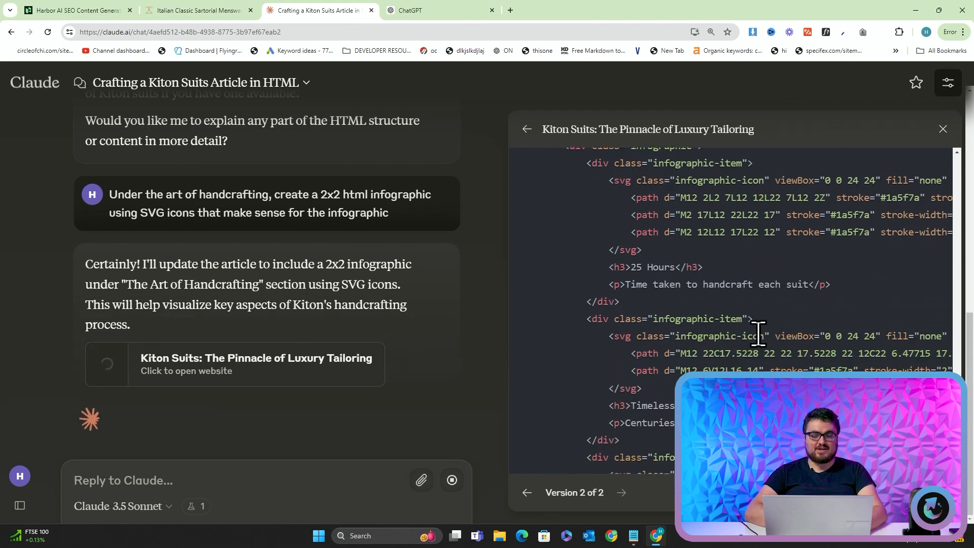
scroll(down, 3)
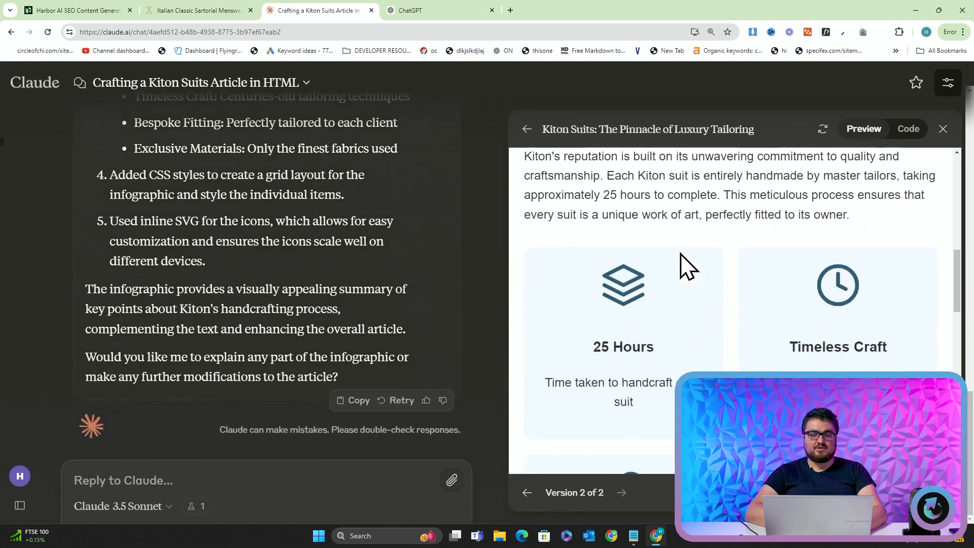
scroll(down, 3)
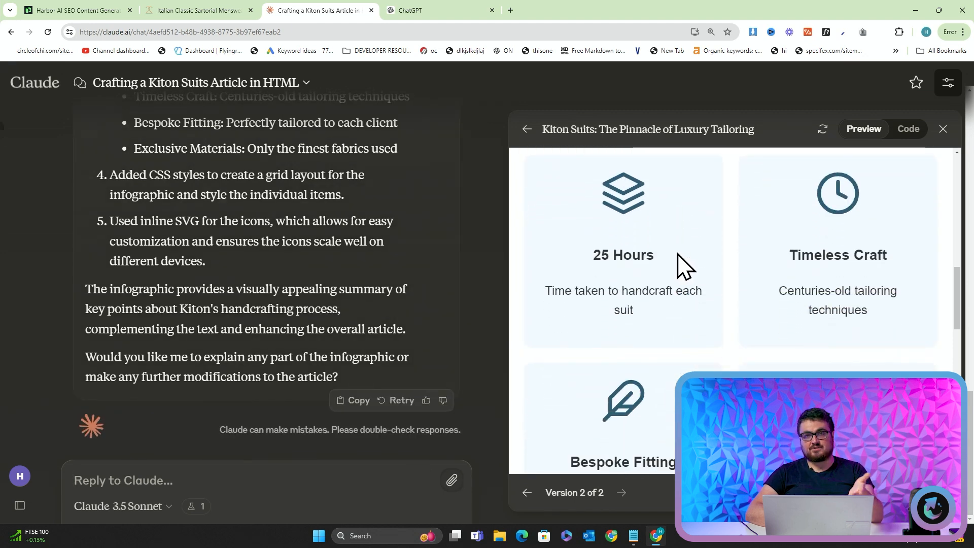
scroll(down, 3)
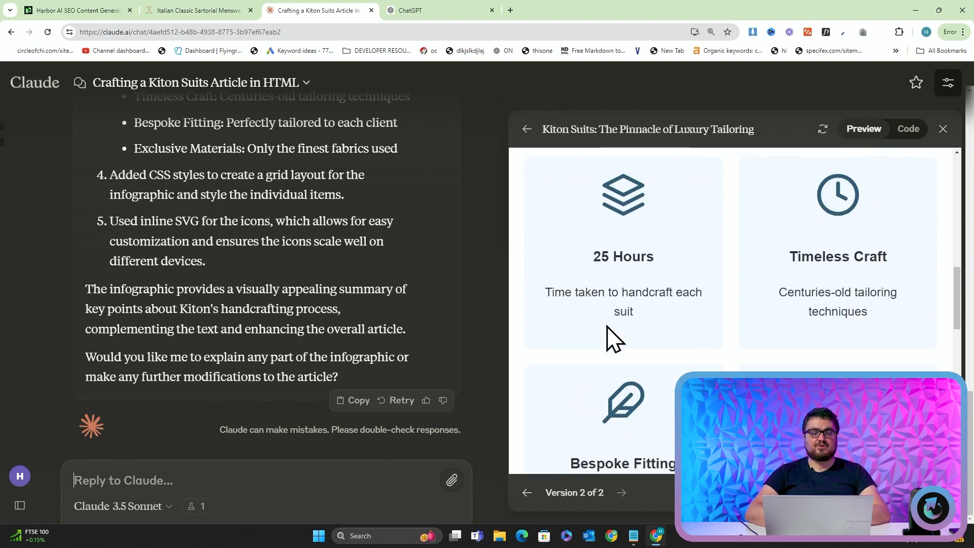
scroll(down, 3)
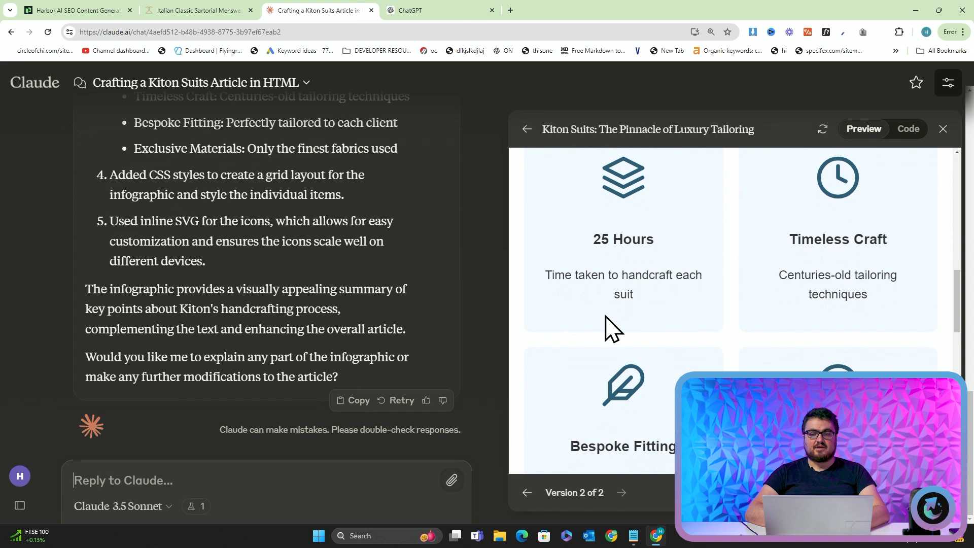
key(ctrl+plus)
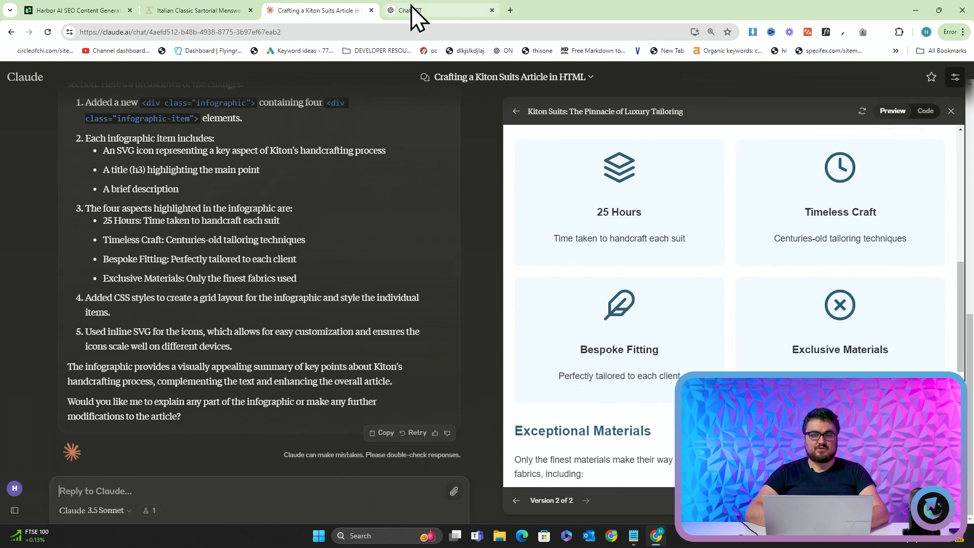
Ask Claude for a list of article elements except infographics and read the numbered reply.
text(N)
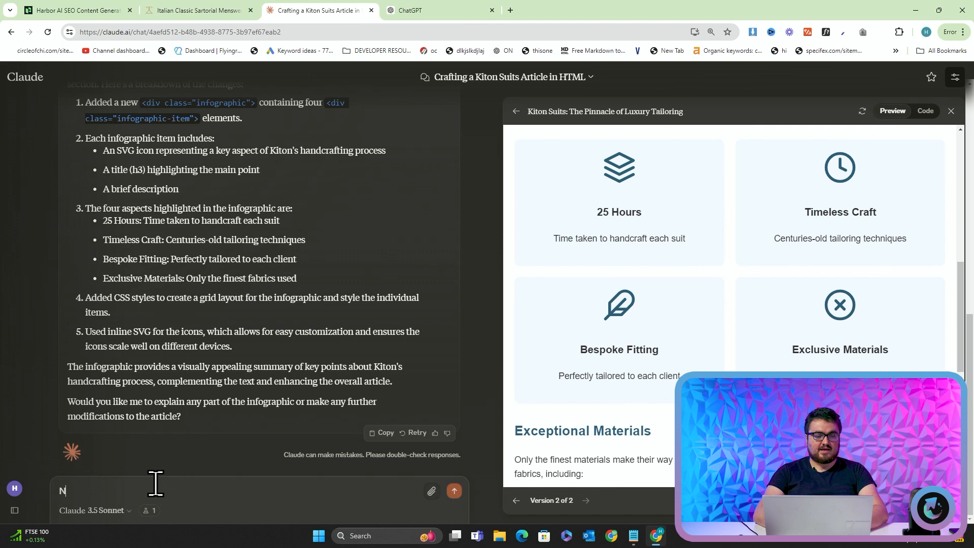
text(ow give me a list of 10 things that can also be placed into an artic)
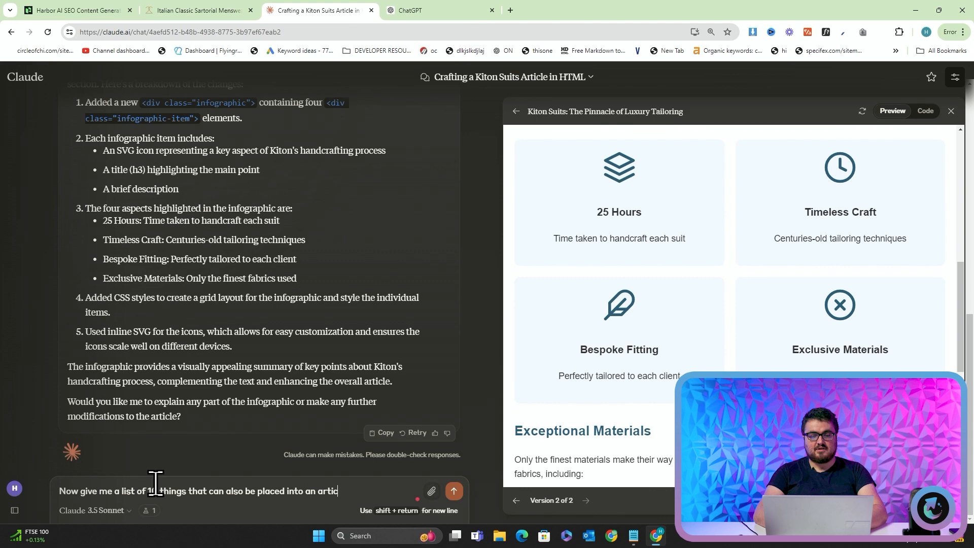
text(except inf)
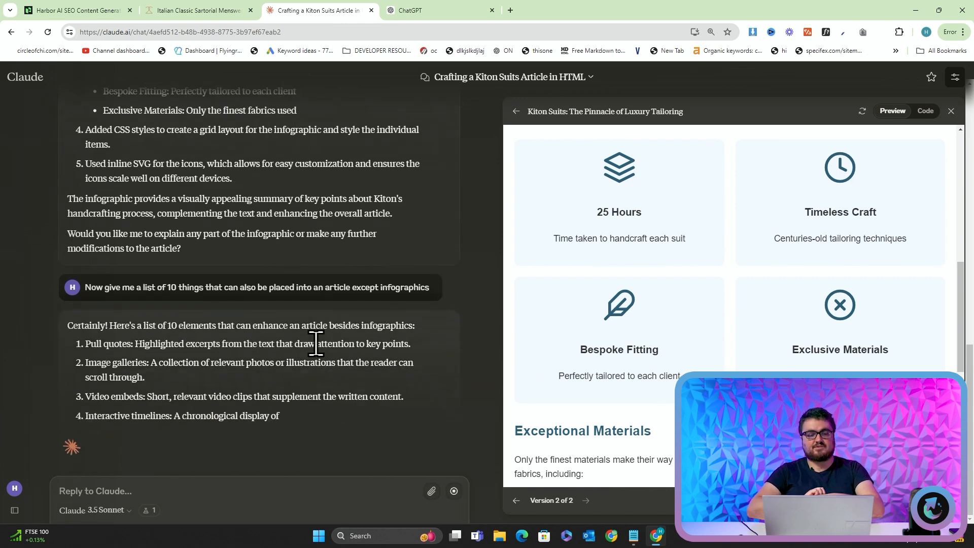
scroll(down, 3)
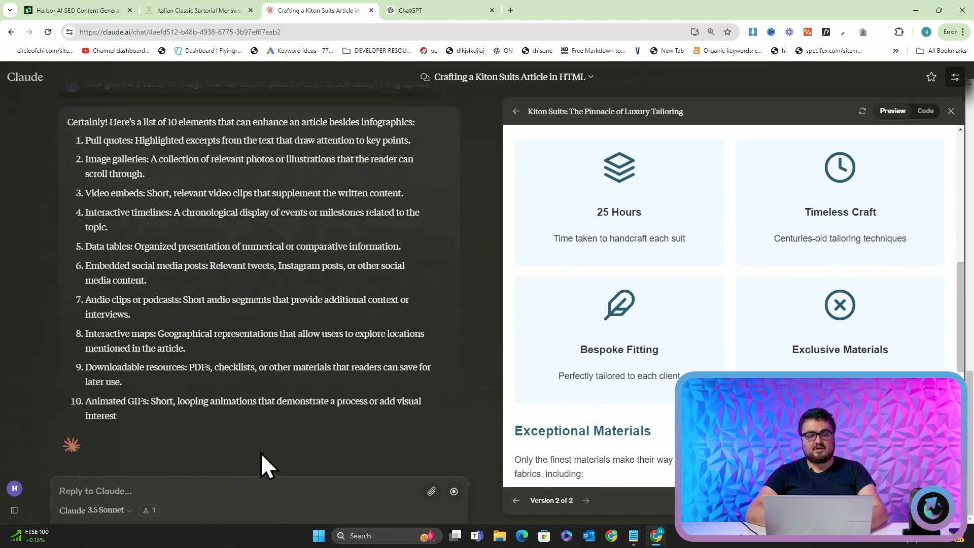
scroll(down, 3)
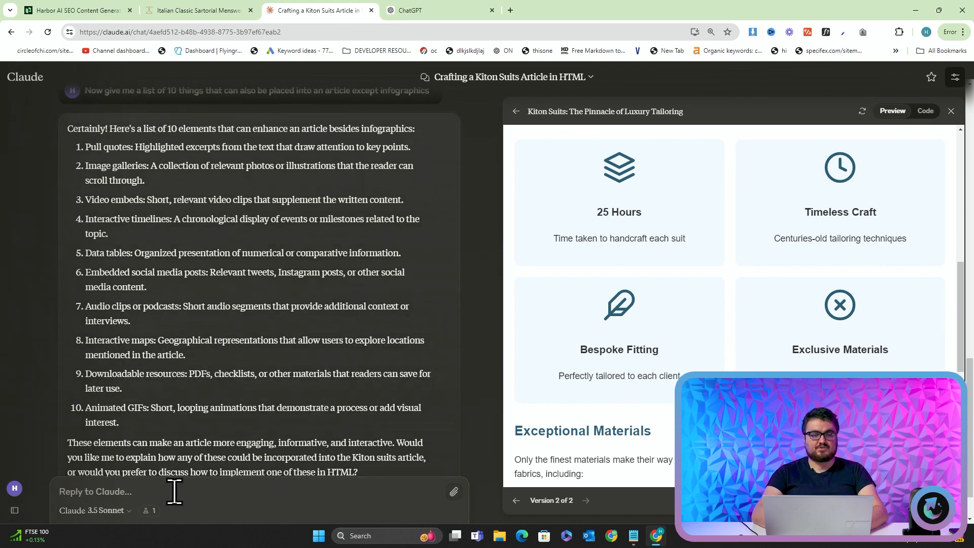
Request an interactive Kiton suit-making timeline and follow the artifact as it generates.
text(Design)
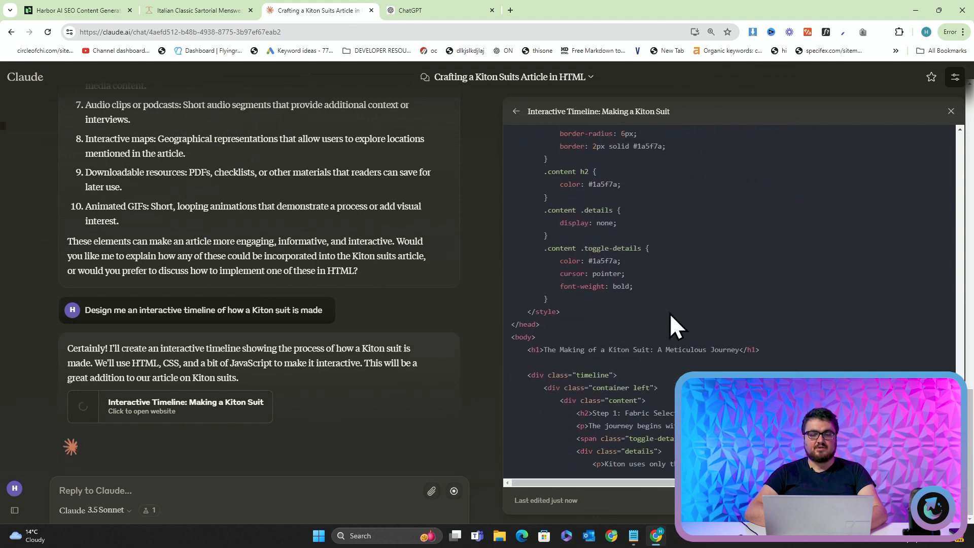
scroll(down, 3)
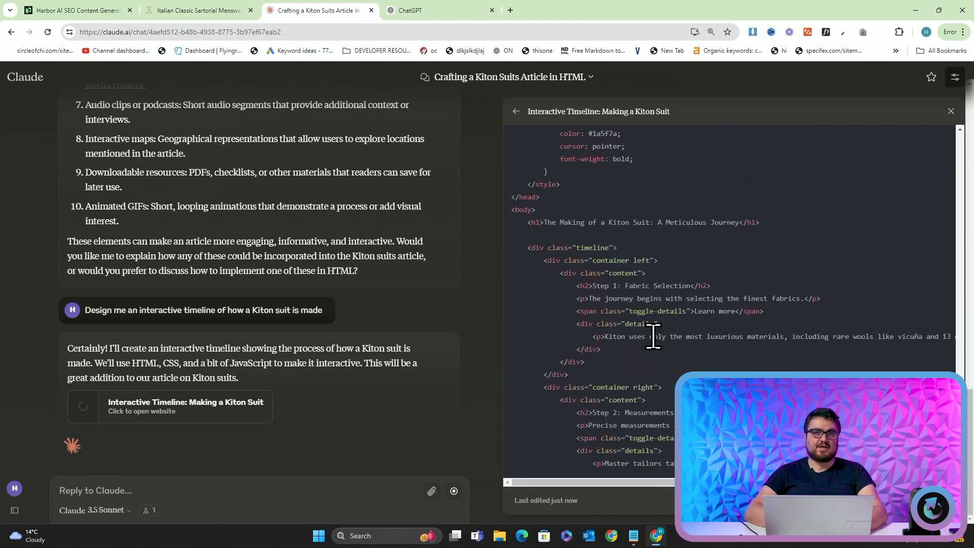
scroll(down, 3)
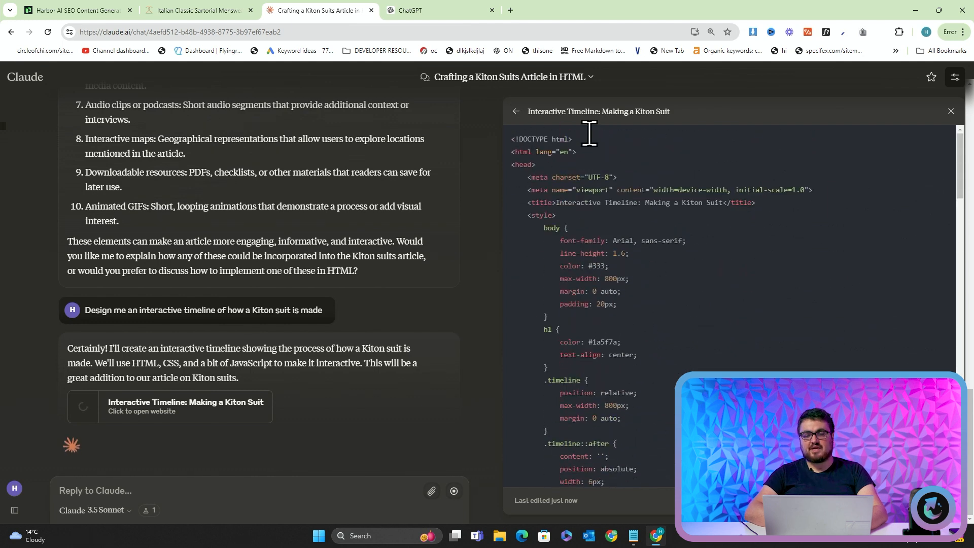
scroll(down, 3)
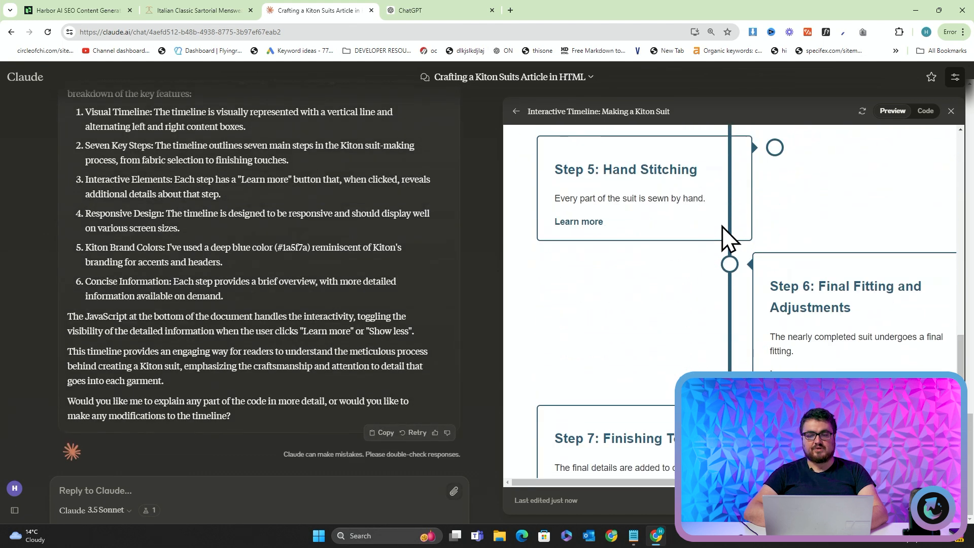
Collapse and re-expand the Step 1 timeline details and highlight part of its text.
scroll(down, 3)
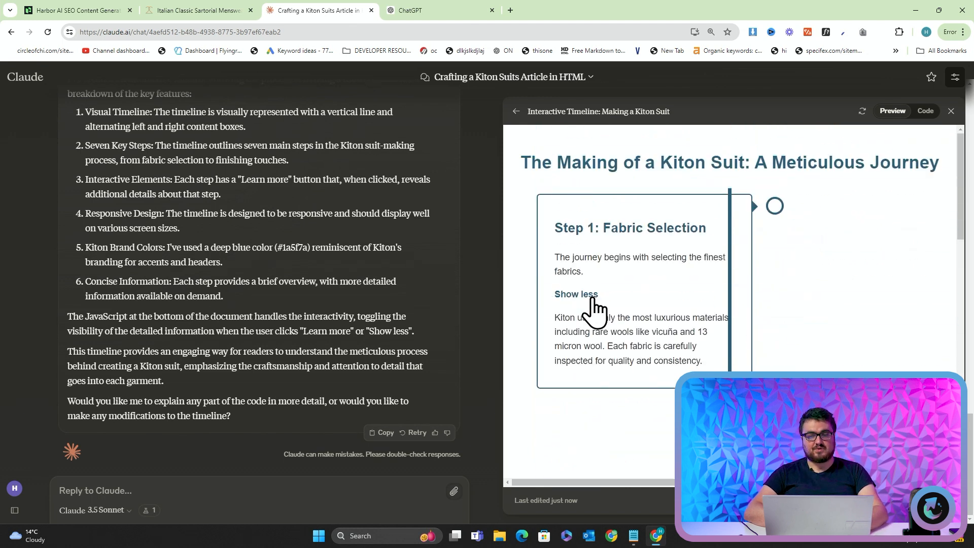
click(574, 294)
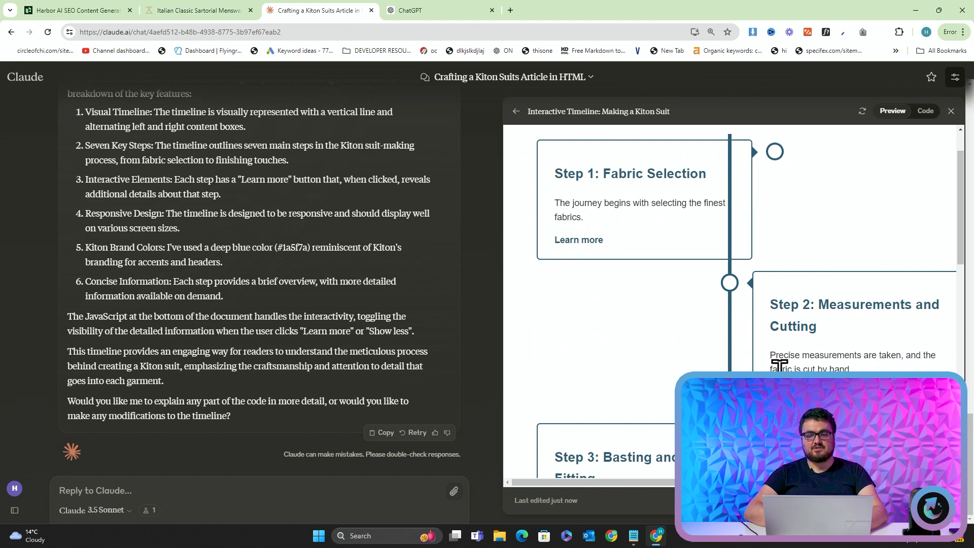
click(578, 239)
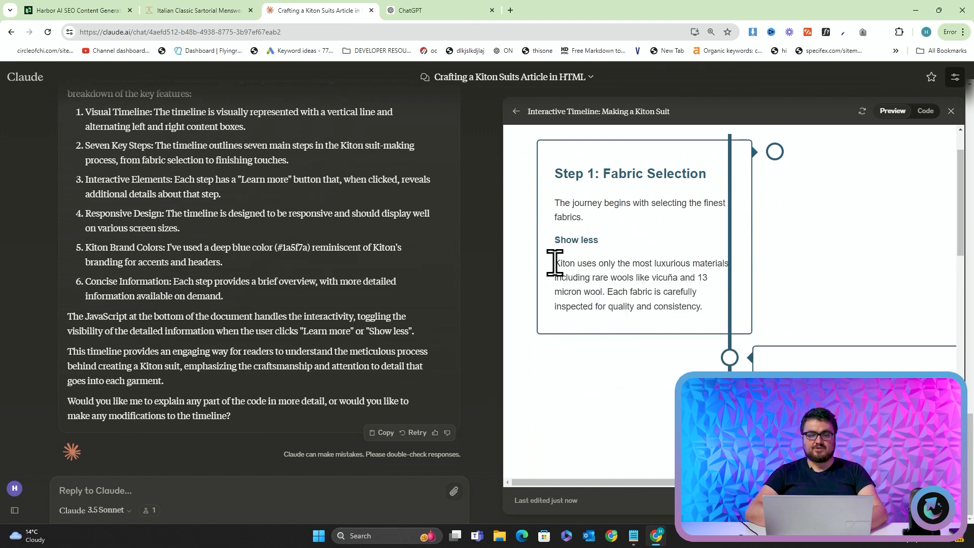
drag(555, 262, 702, 306)
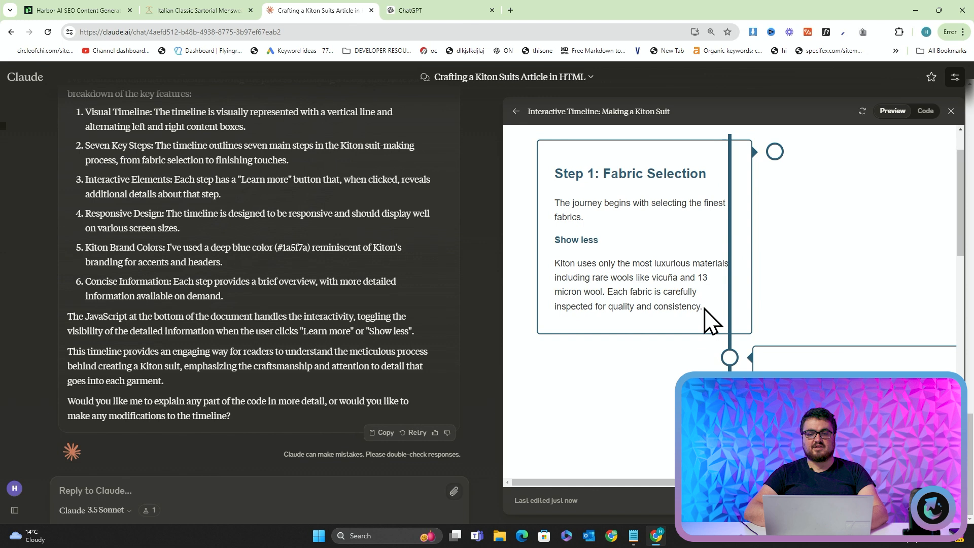
drag(554, 292, 614, 292)
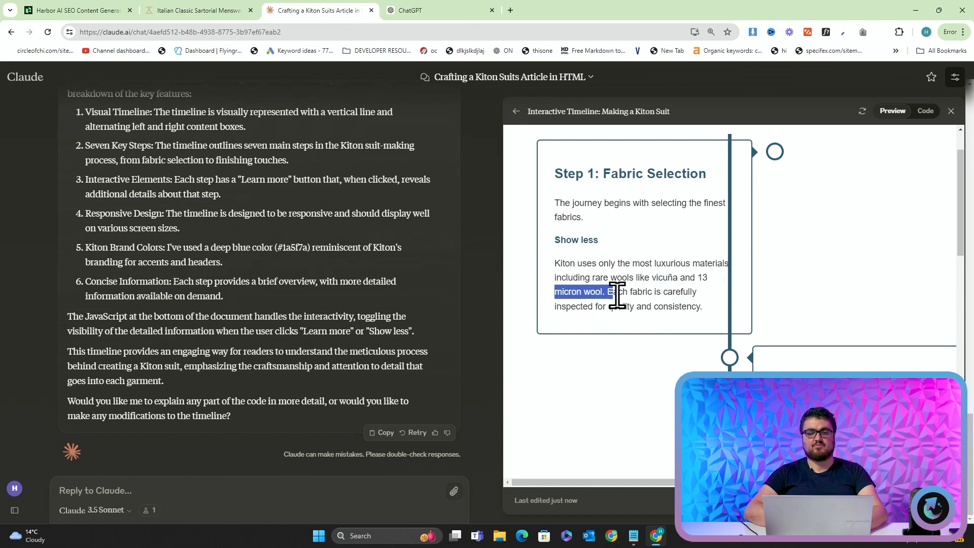
scroll(down, 3)
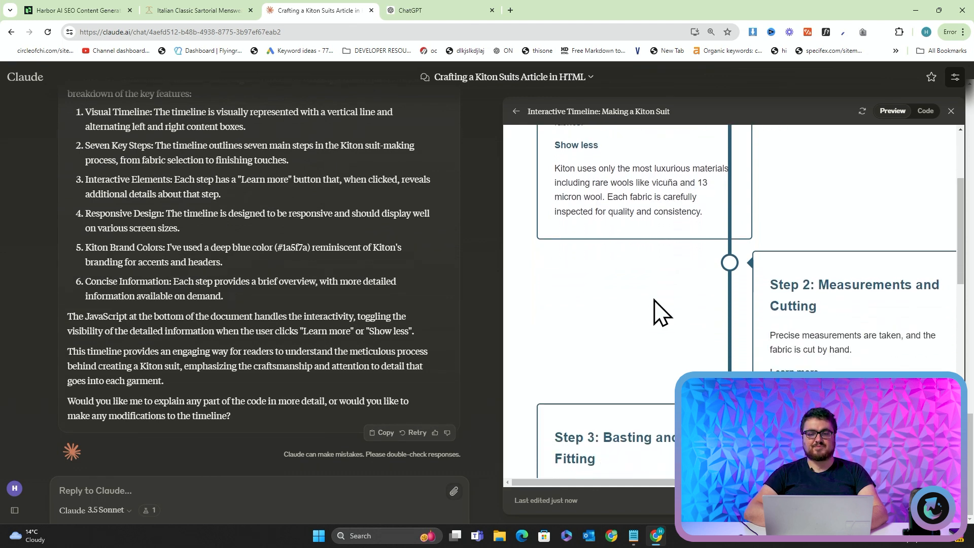
scroll(down, 3)
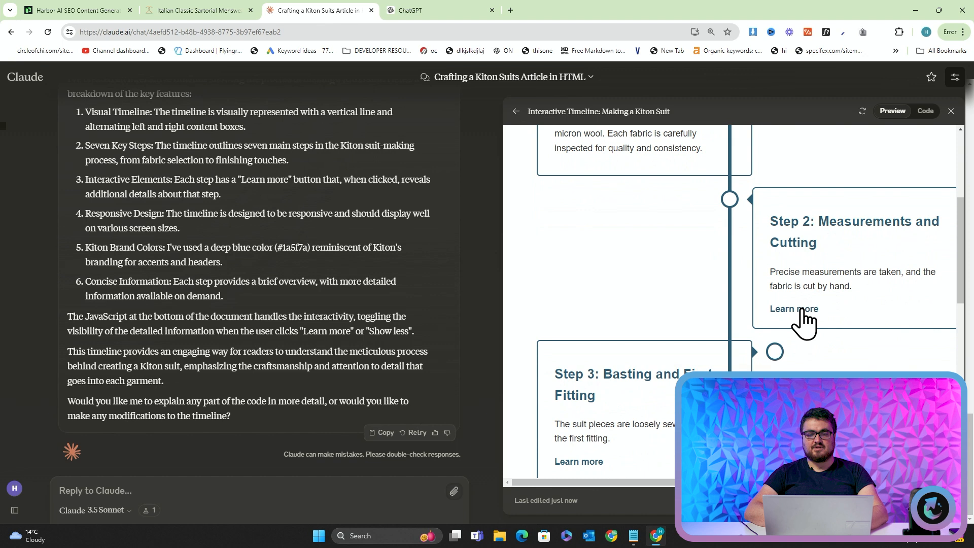
Reveal the extra details for Steps 2 and 4 of the timeline and begin a new request.
click(794, 309)
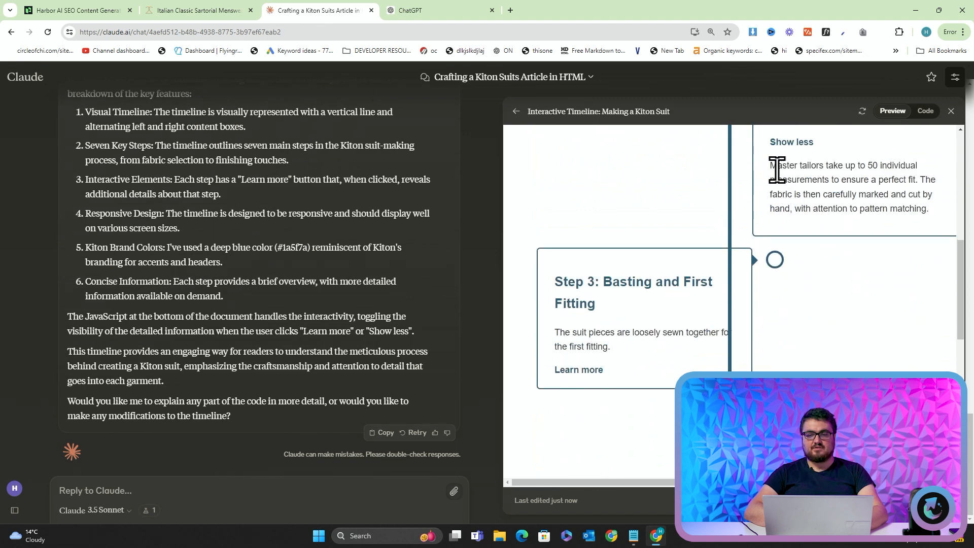
drag(770, 165, 928, 208)
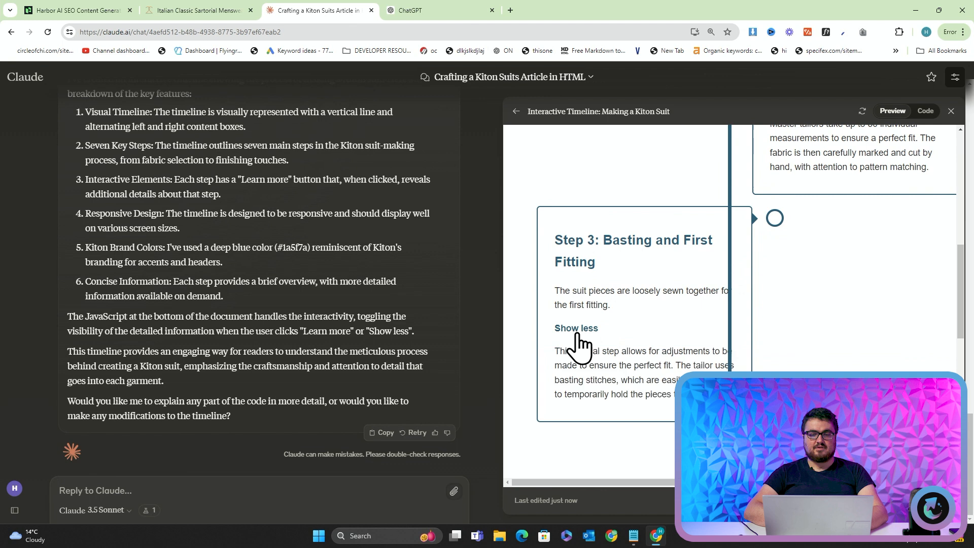
scroll(down, 3)
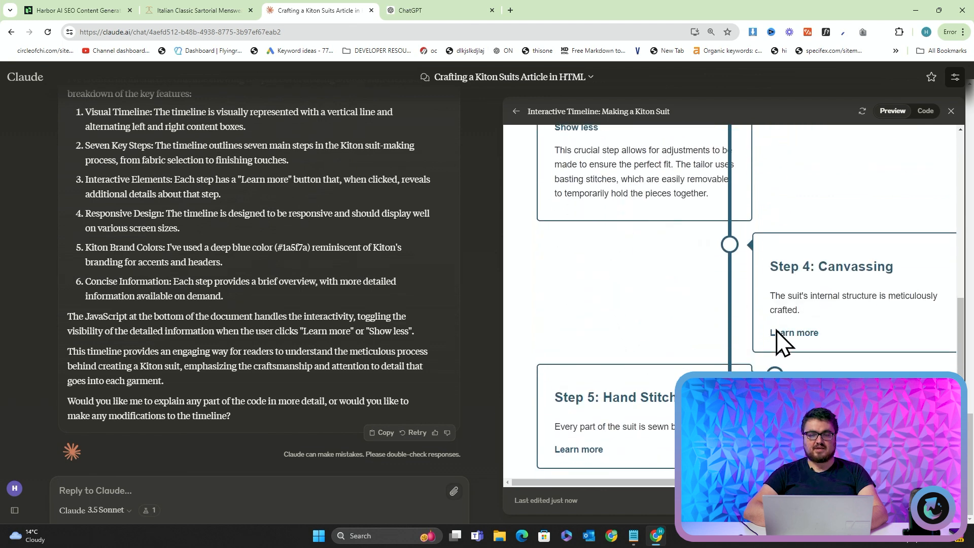
click(793, 332)
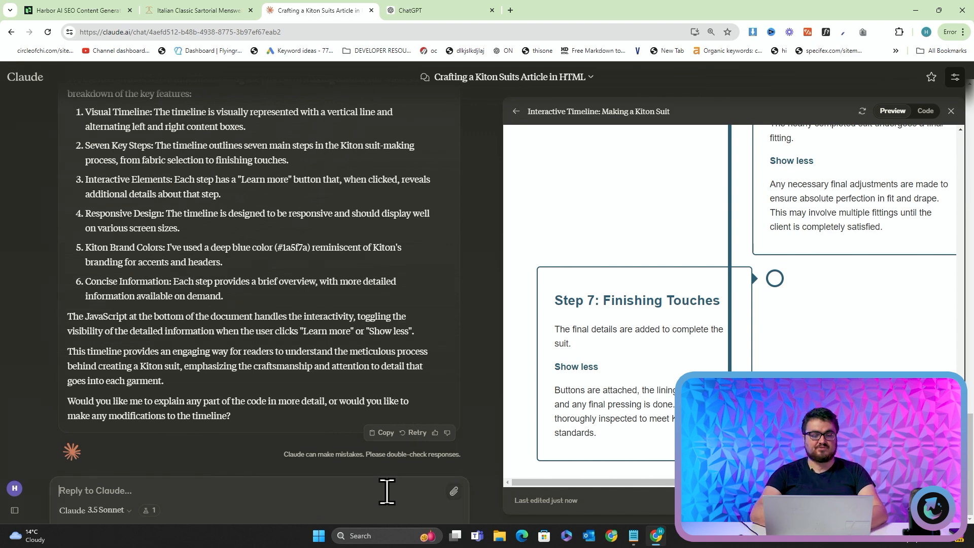
text(now make me a interactive)
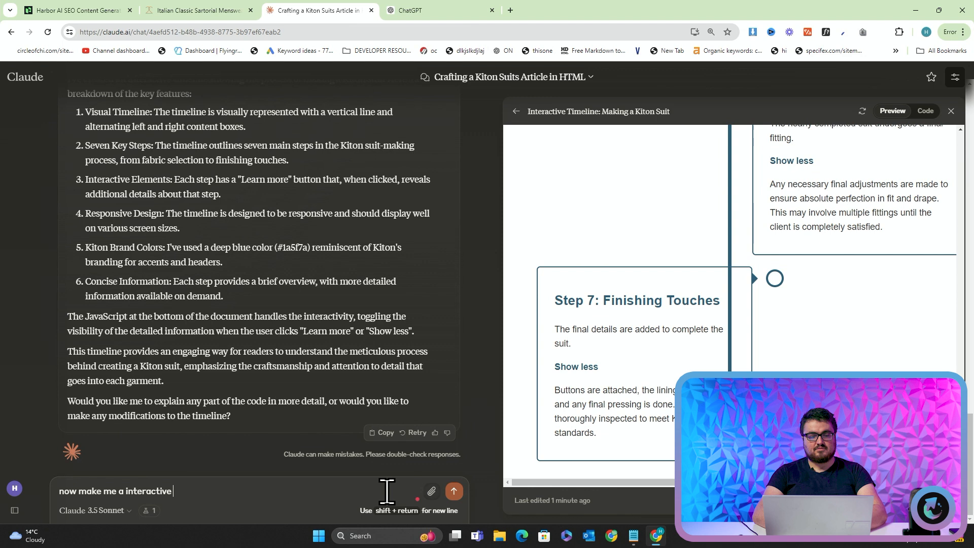
Request an interactive comparison table of similar suit brands with Kiton at the top, then switch to Harbor.
text(comparison table of)
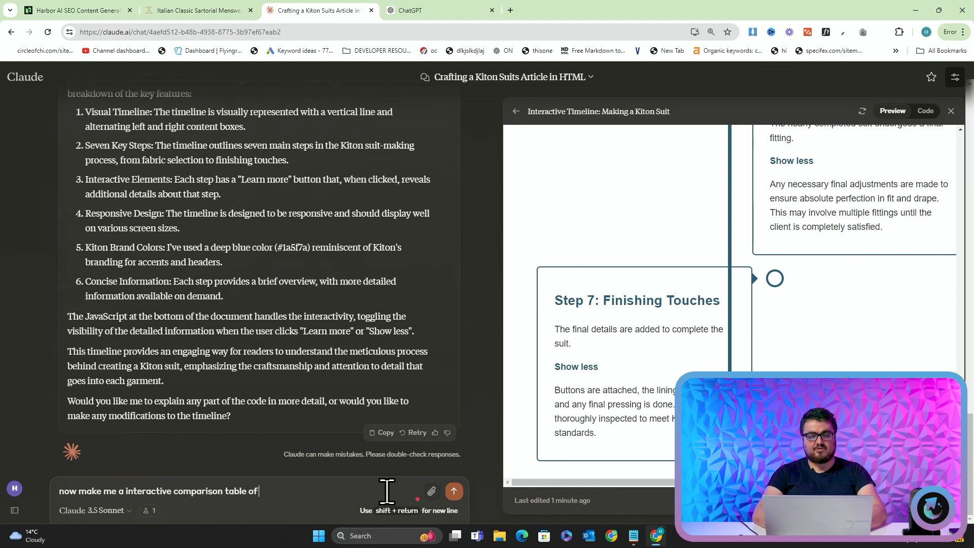
text(similar suit brands, include kiton at)
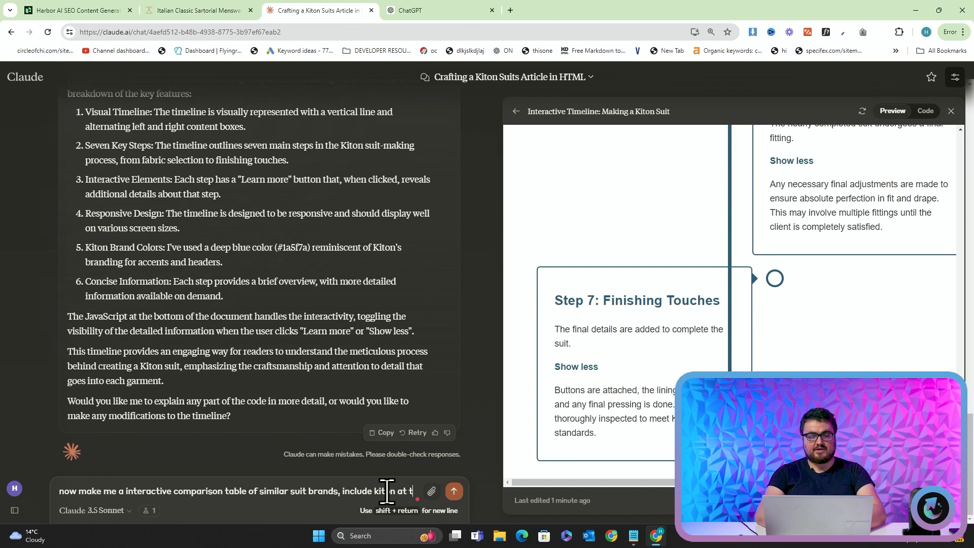
text(the top, make)
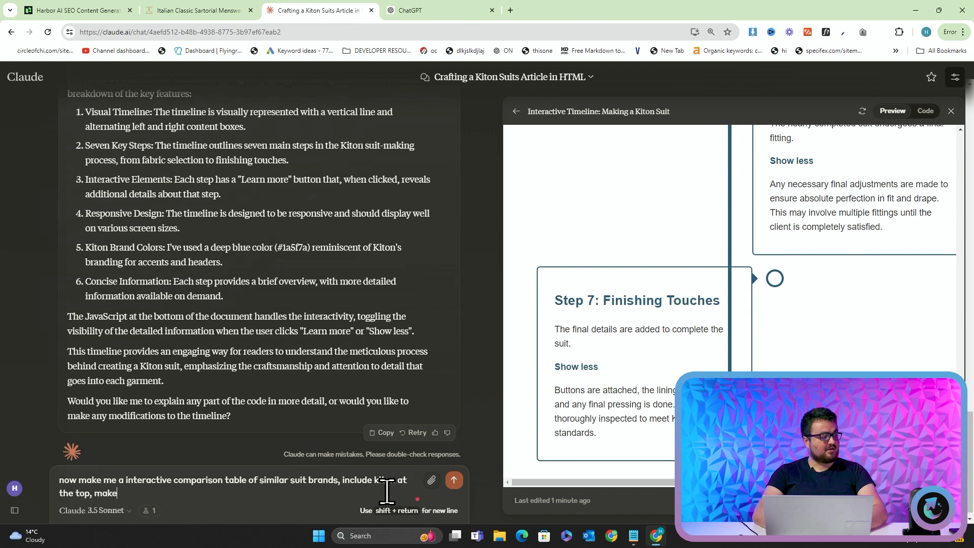
text(sure it's inter)
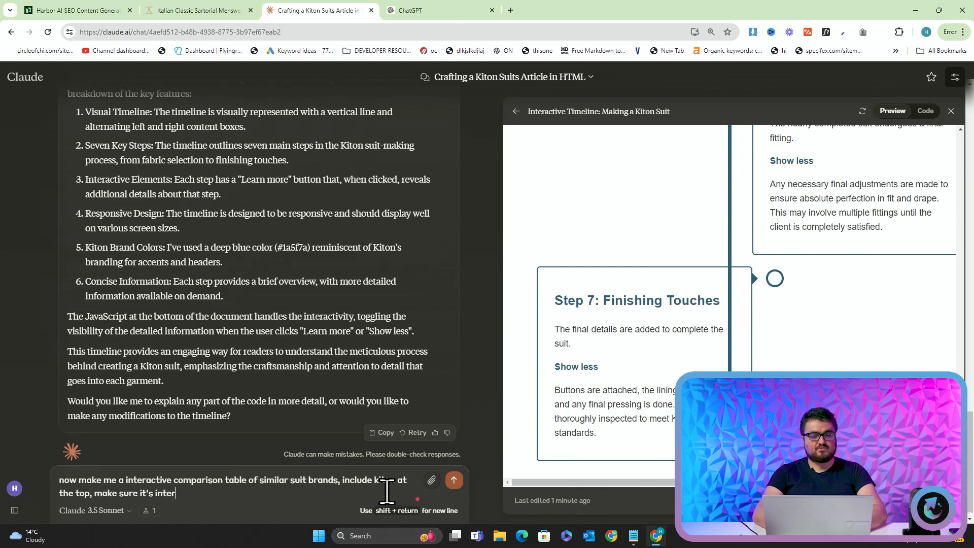
click(453, 480)
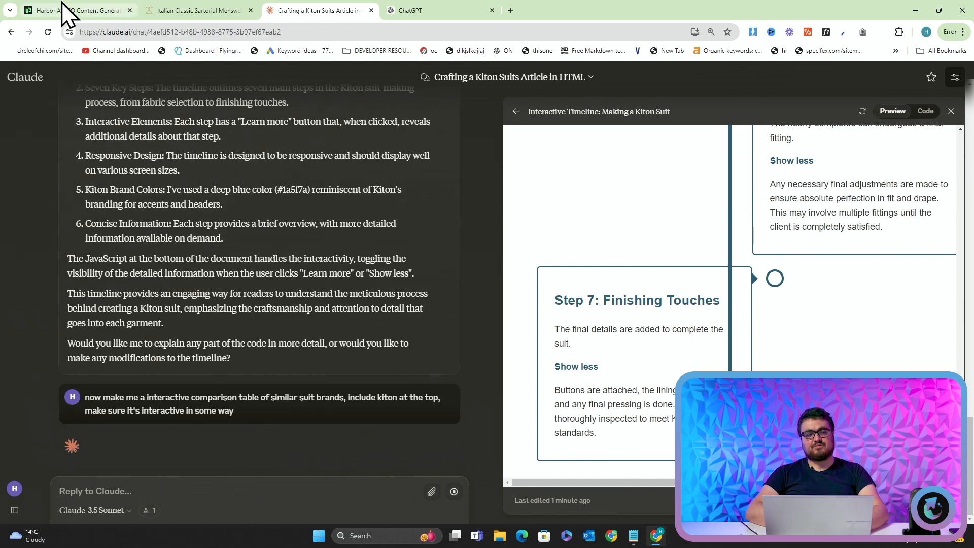
click(71, 10)
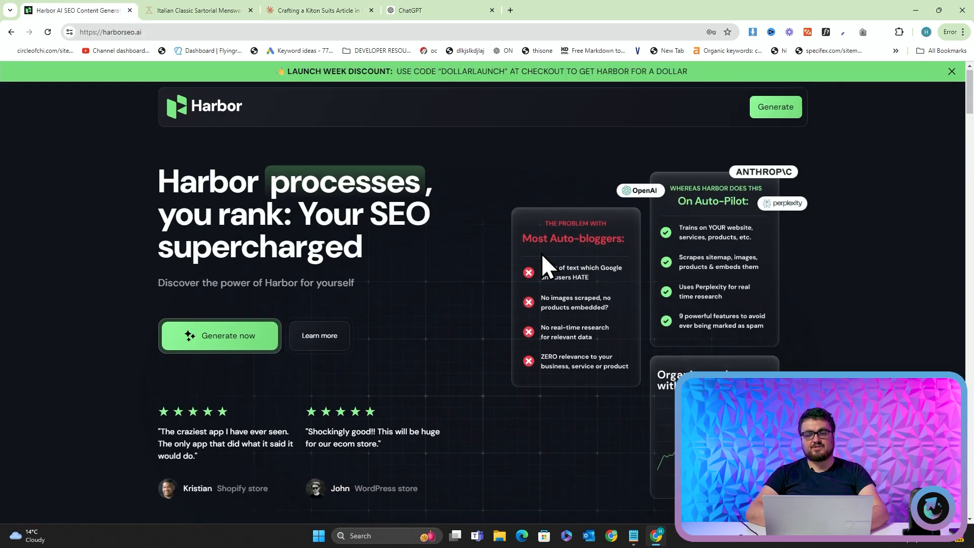
scroll(down, 3)
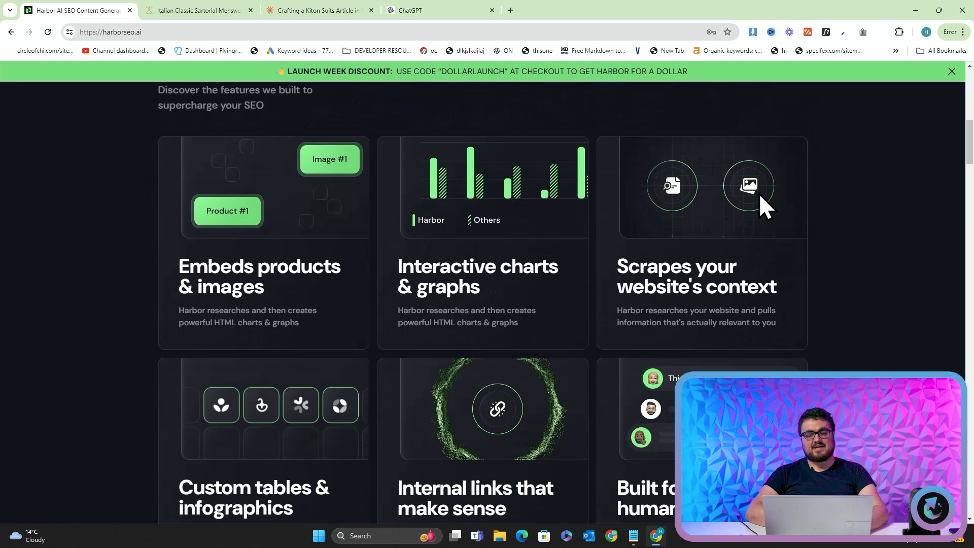
scroll(down, 3)
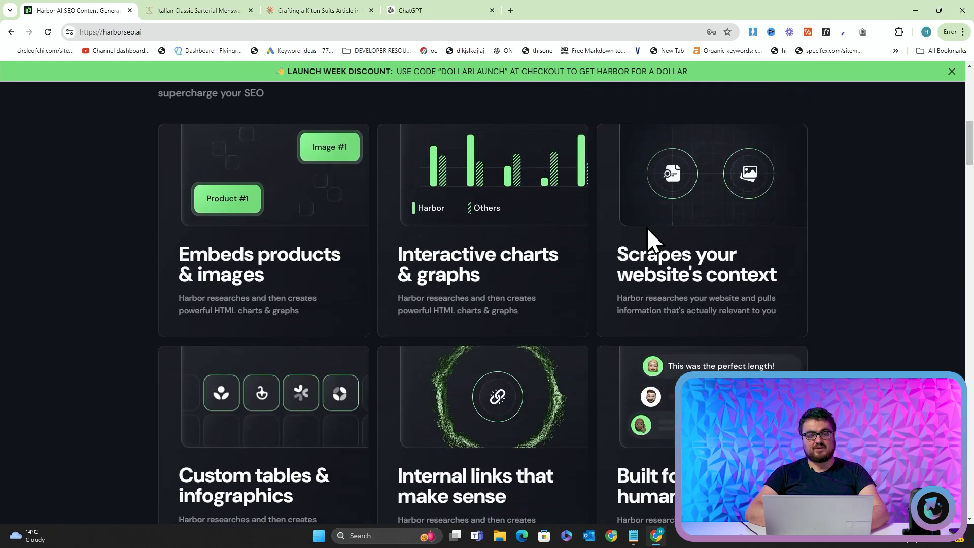
scroll(down, 3)
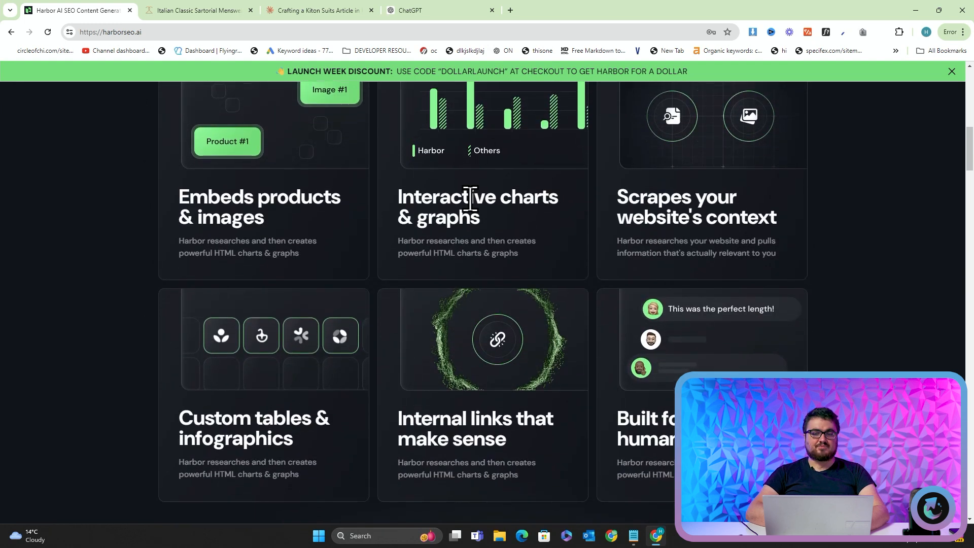
scroll(up, 3)
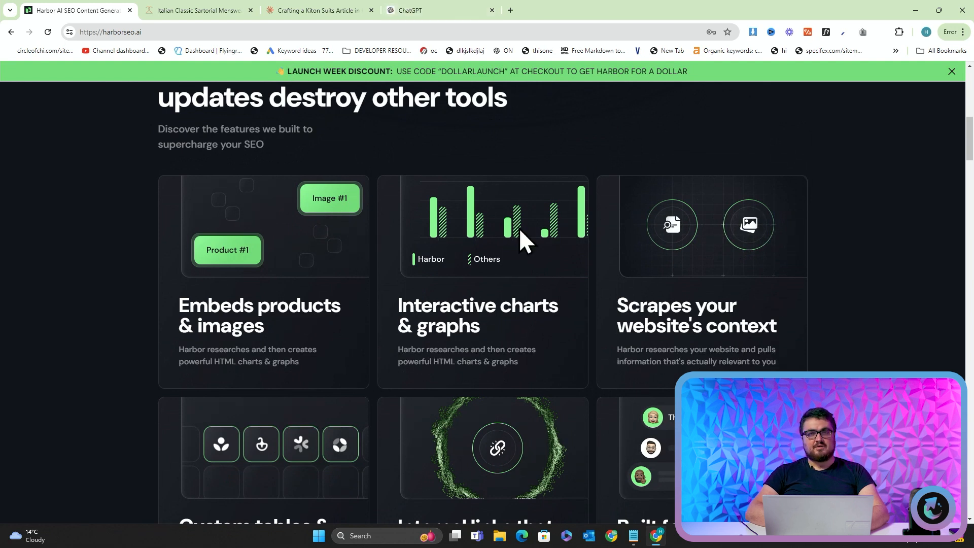
scroll(up, 3)
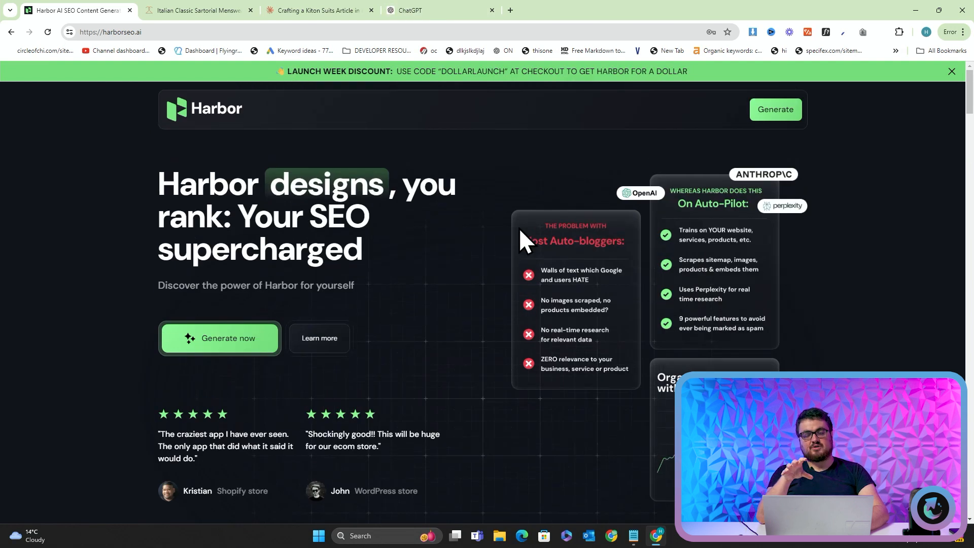
click(317, 10)
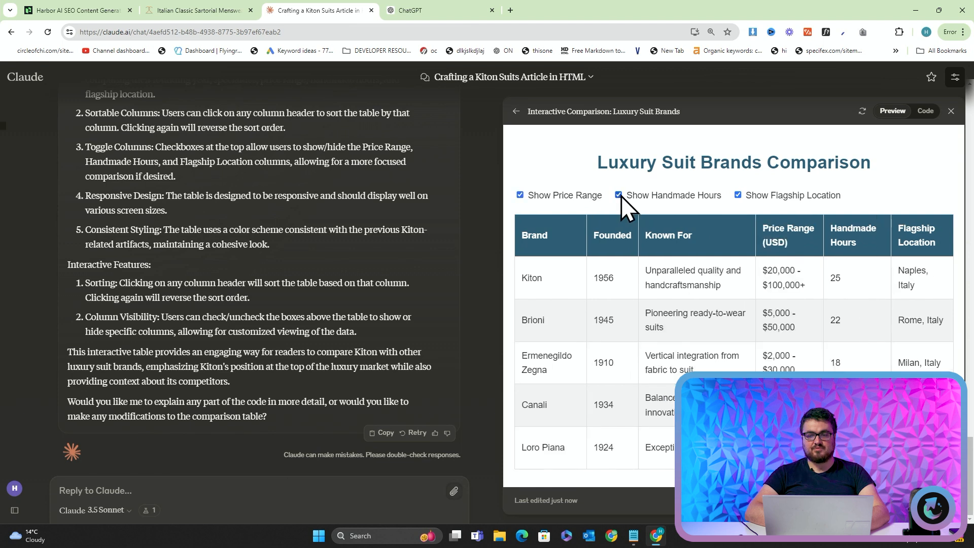
Toggle the Handmade Hours and Flagship Location columns off and on, leaving Flagship Location hidden.
click(618, 195)
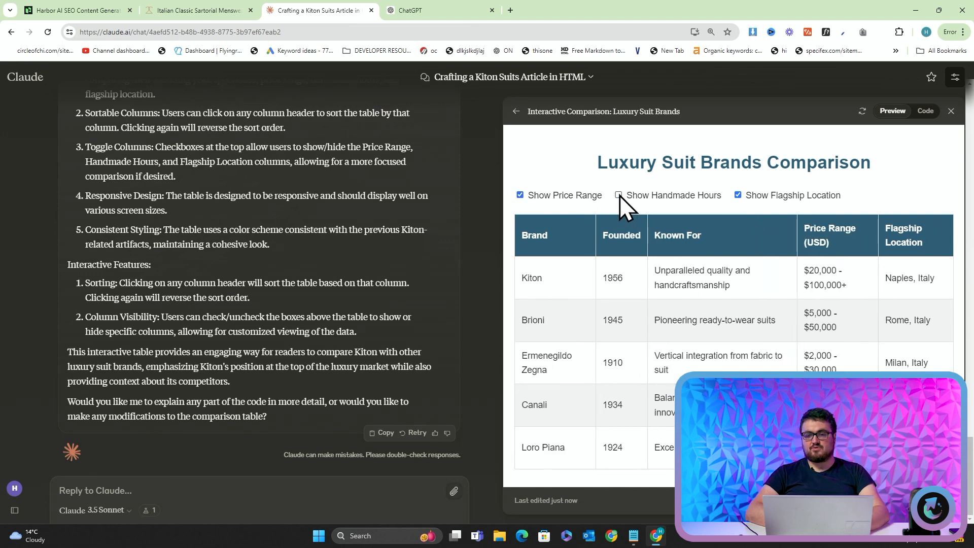
click(736, 195)
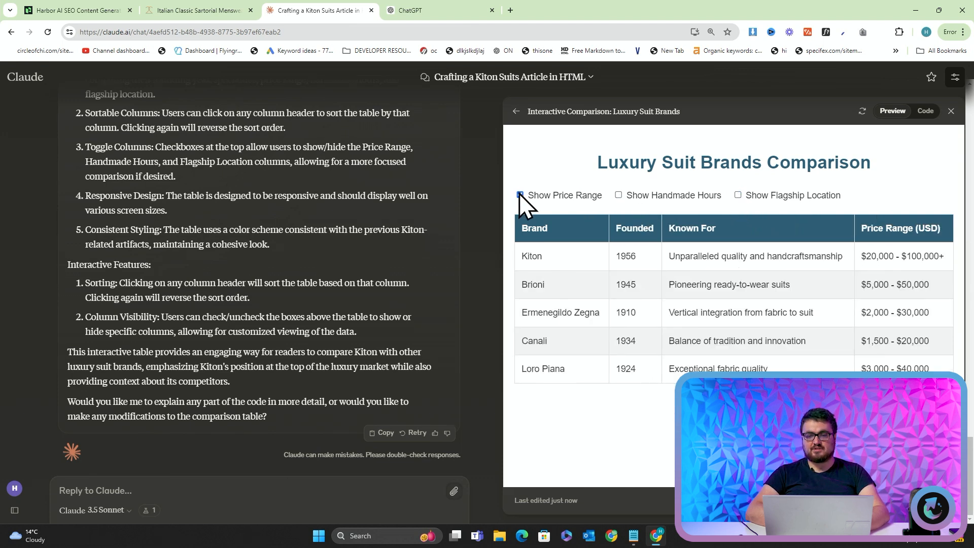
click(519, 195)
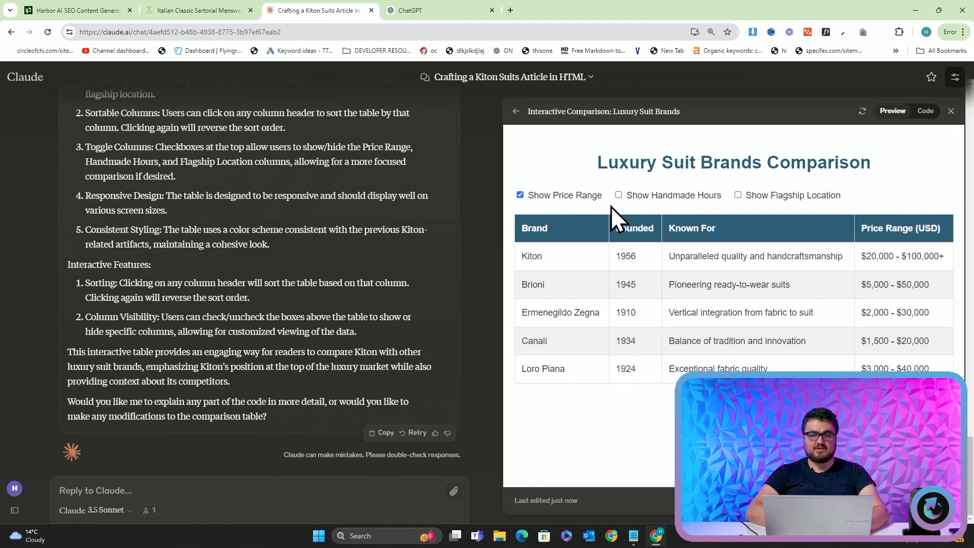
click(618, 195)
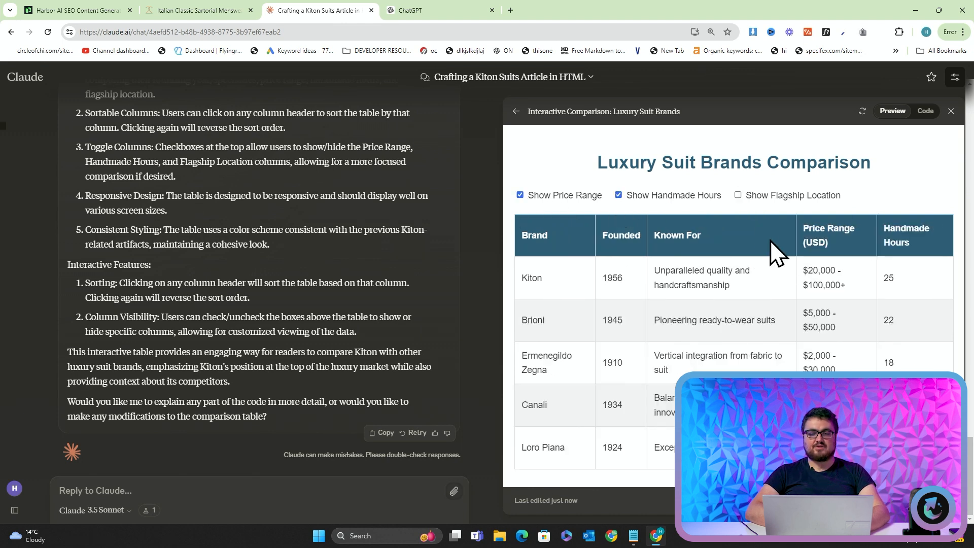
click(737, 194)
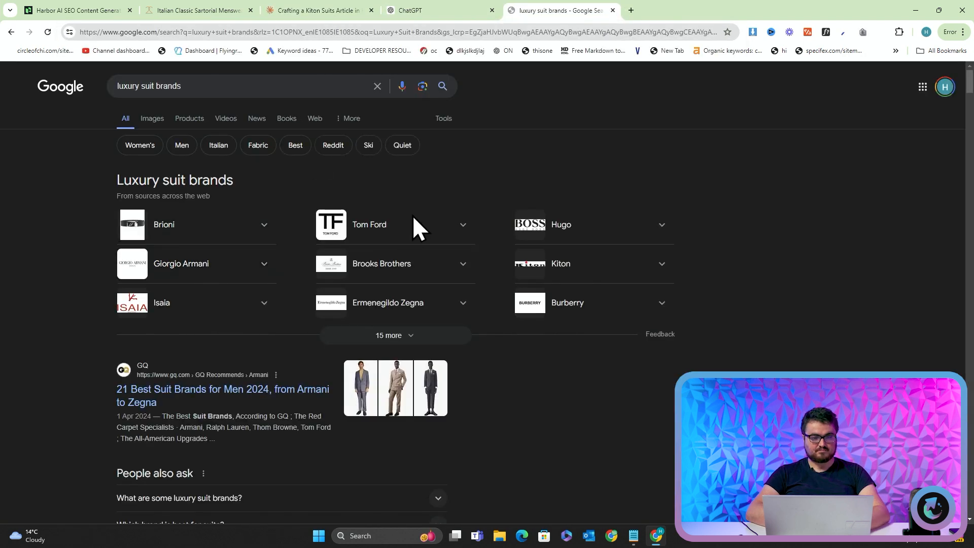
Read the isuit.it article on the most expensive suit brands, then return to the Claude chat.
scroll(down, 3)
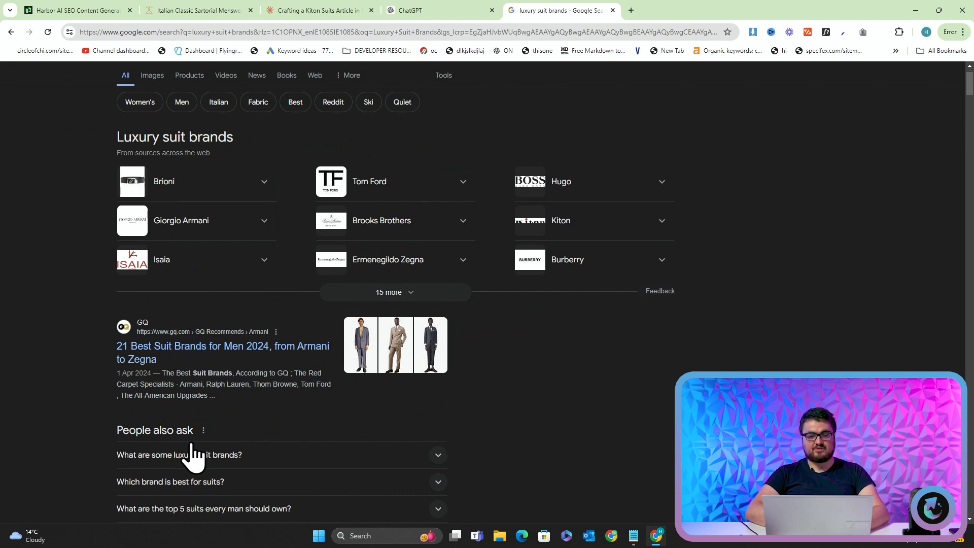
scroll(down, 3)
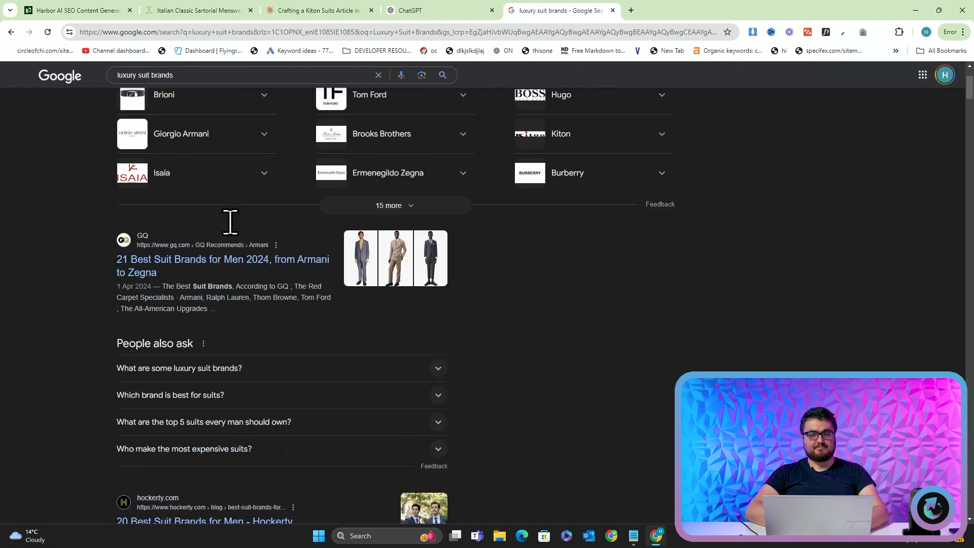
scroll(down, 3)
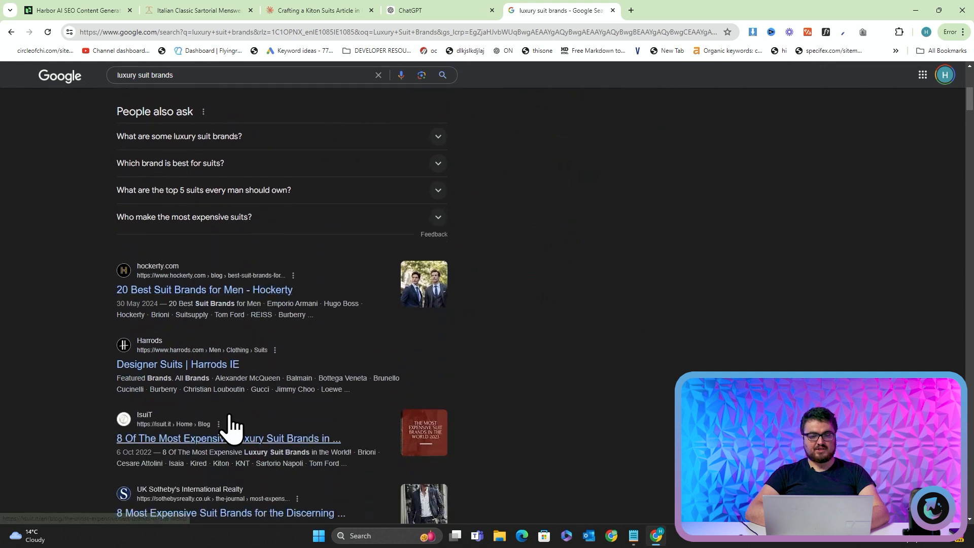
click(227, 438)
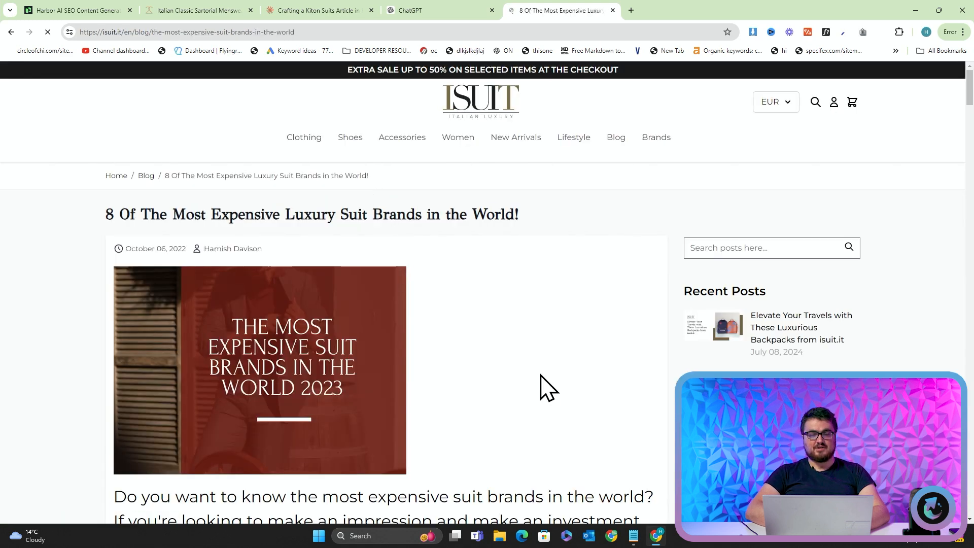
scroll(down, 3)
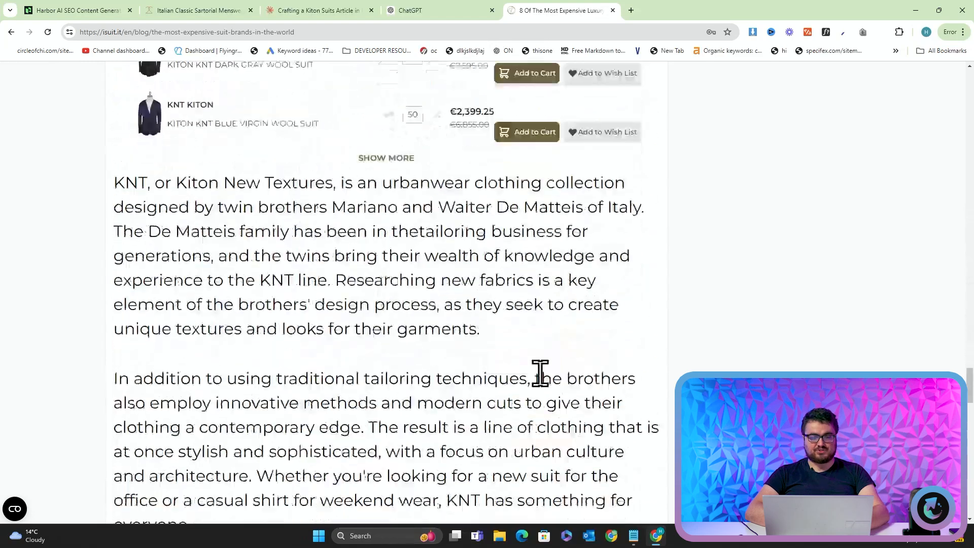
scroll(down, 3)
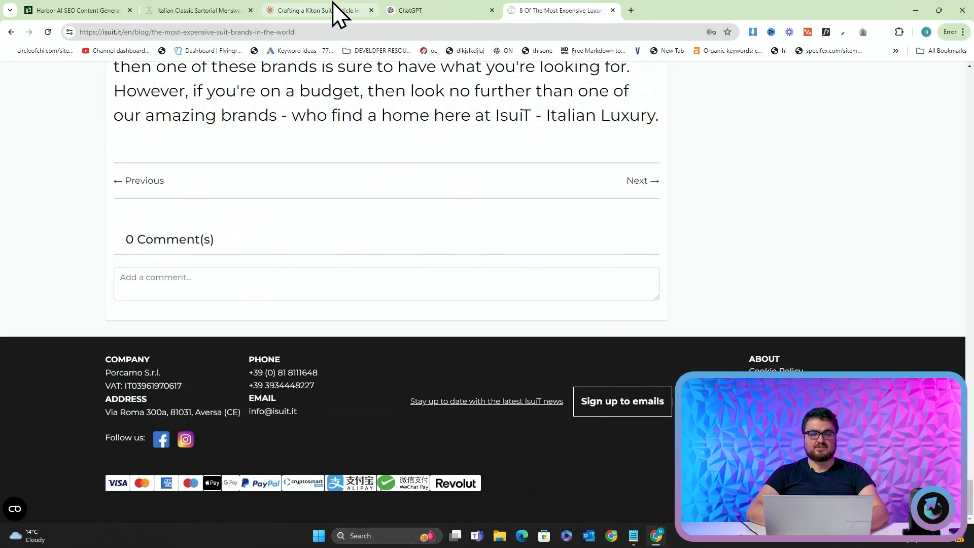
click(316, 10)
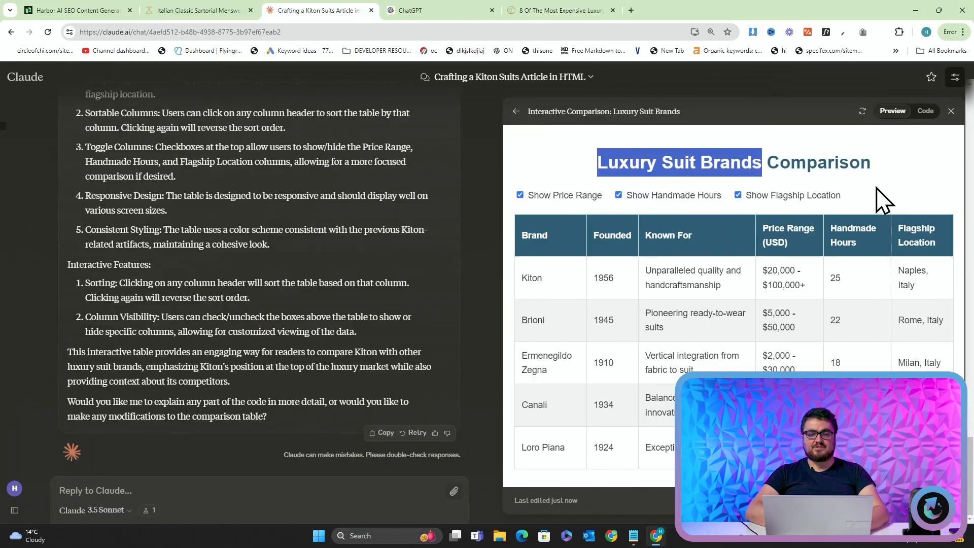
Draft a prompt asking Claude to redo the comparison table as an interactive bar chart.
text(Now do the table again as a bar chart, making it interactive in a different)
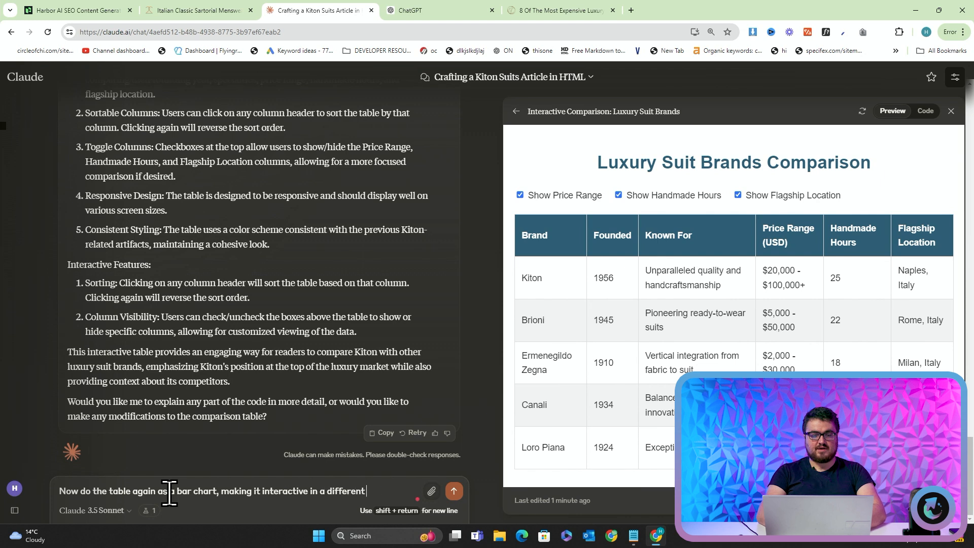
Send the request and switch the generated chart between Average Price, Year Founded and Handmade Hours.
click(453, 491)
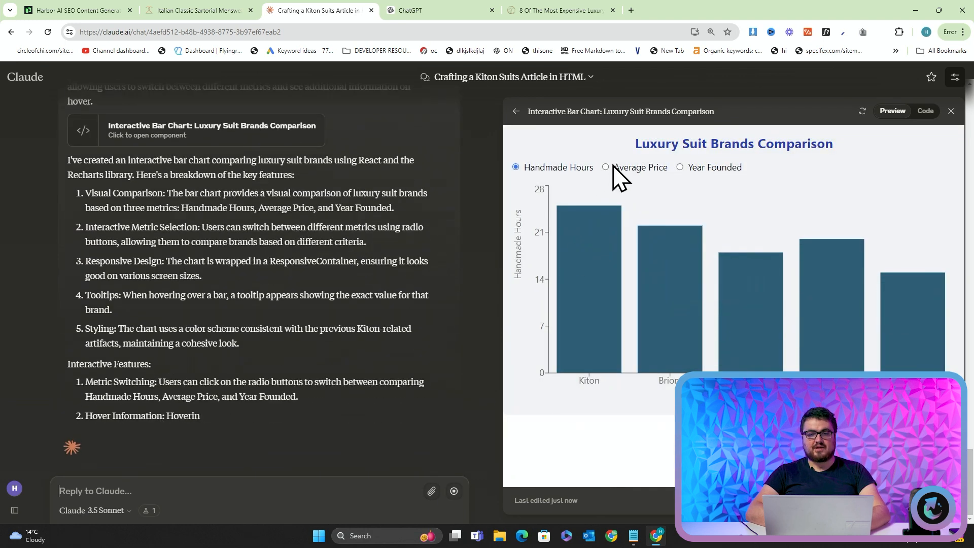
click(605, 168)
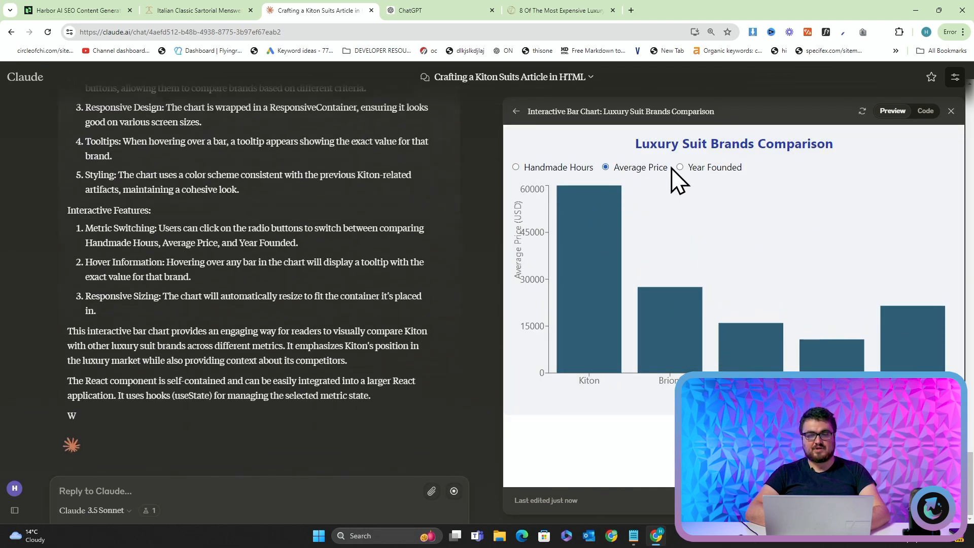
click(680, 168)
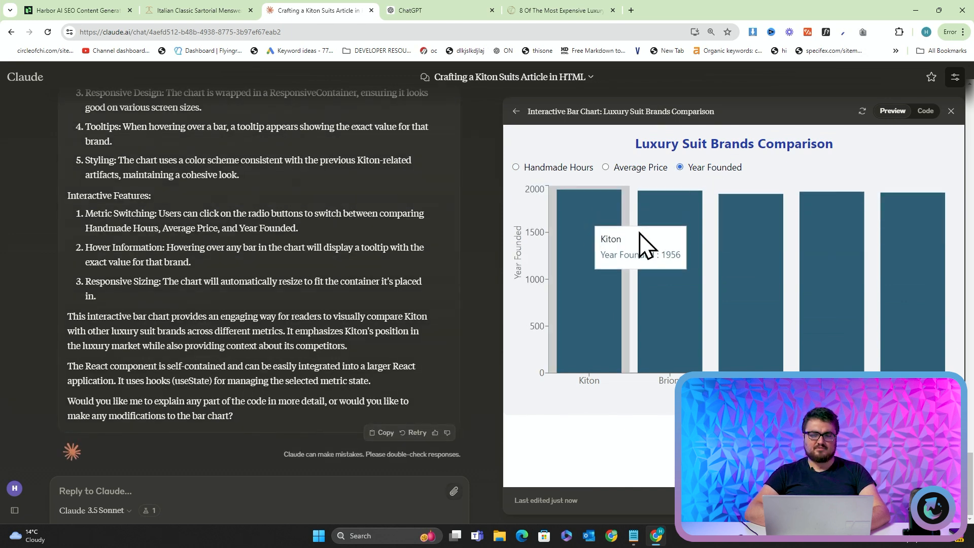
click(605, 168)
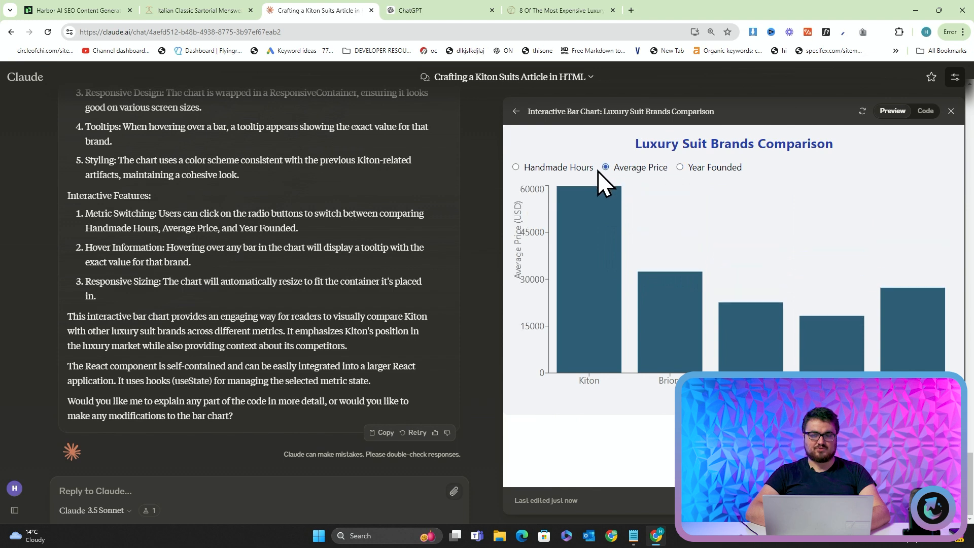
mouse_move(670, 351)
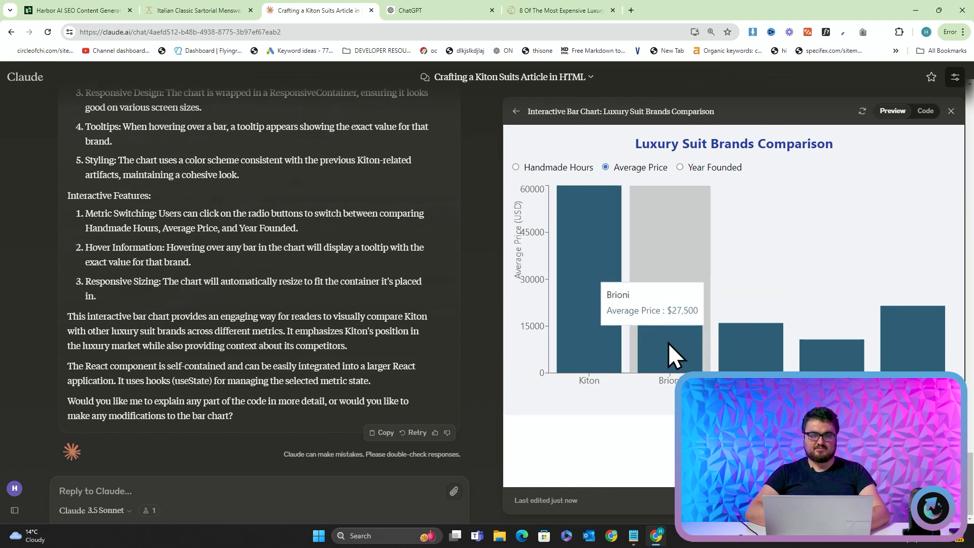
mouse_move(750, 366)
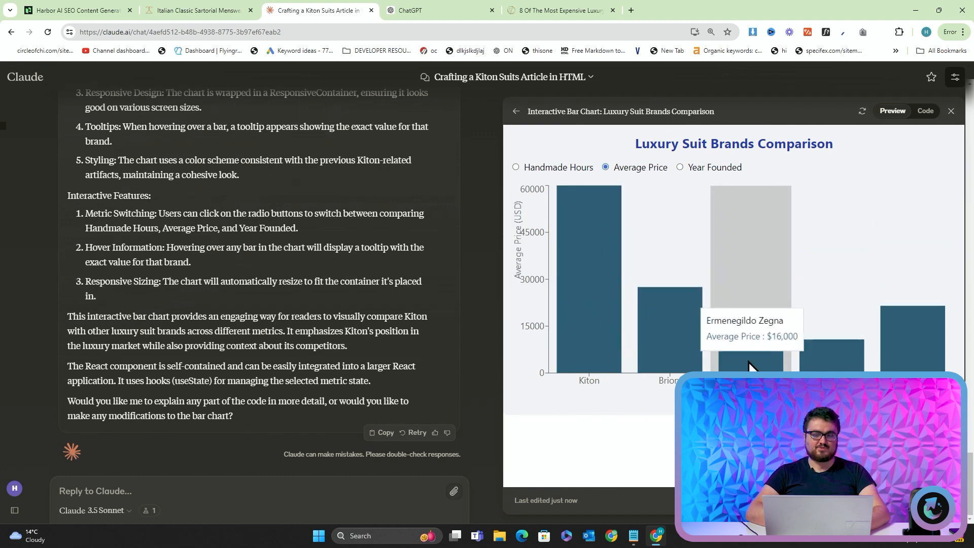
click(516, 167)
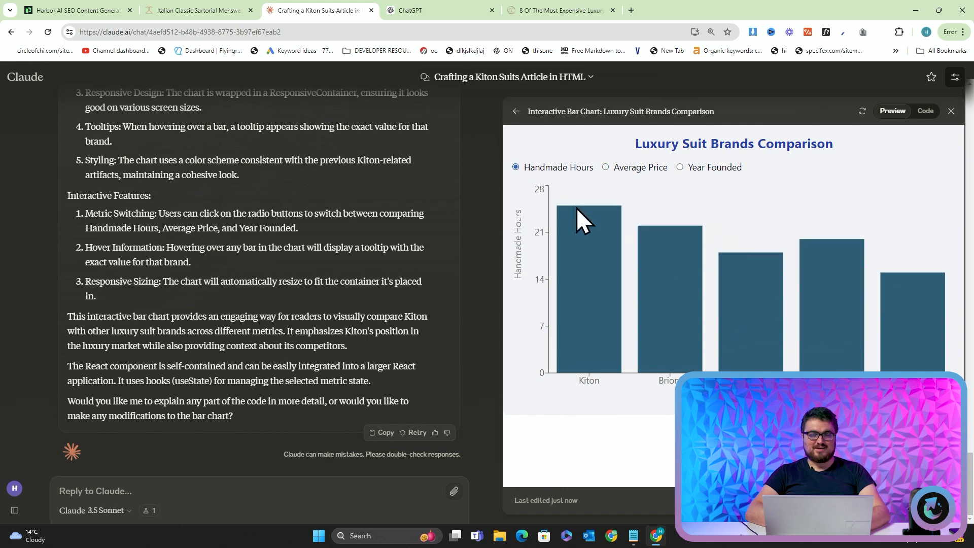
mouse_move(763, 329)
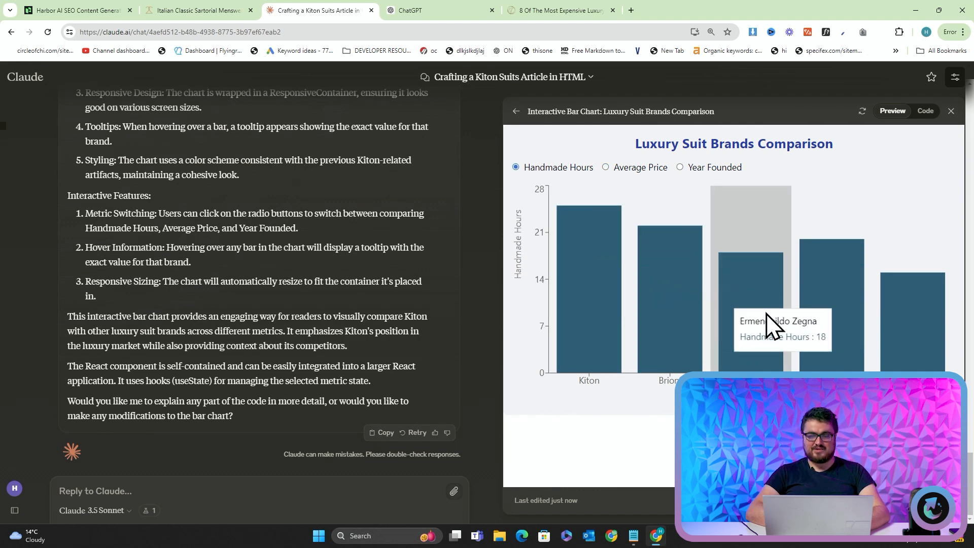
mouse_move(615, 187)
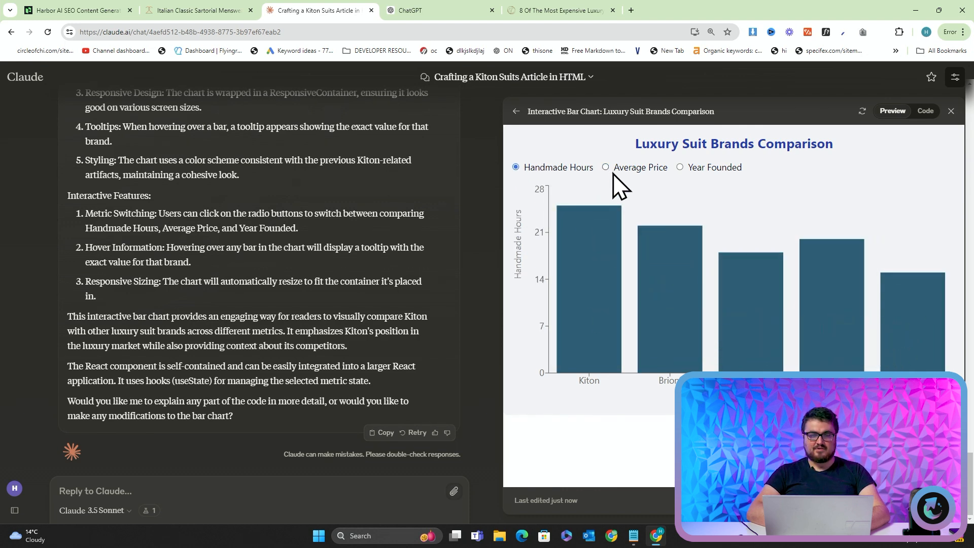
click(605, 168)
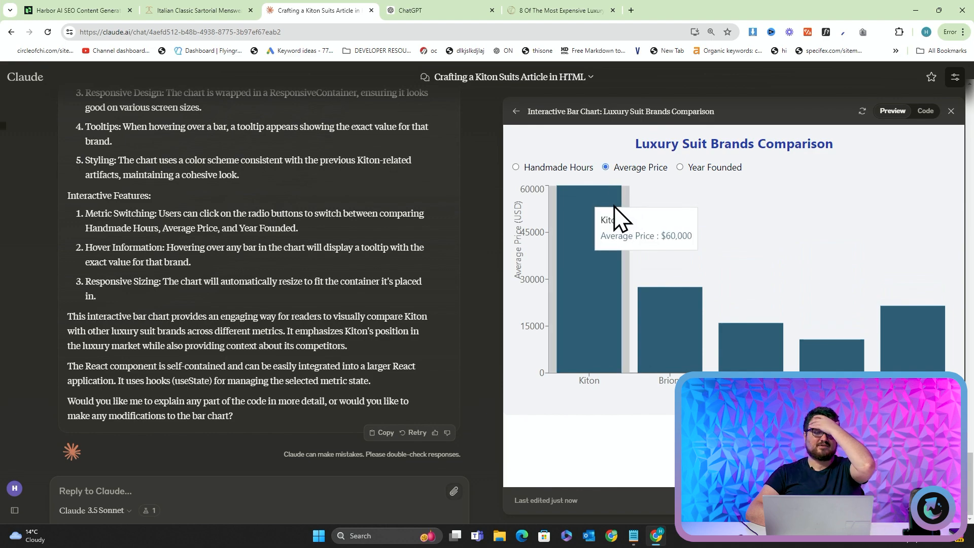
Ask Claude to use only HTML and <style> tags and review the static handmade-hours chart.
text(pleas only use HTM)
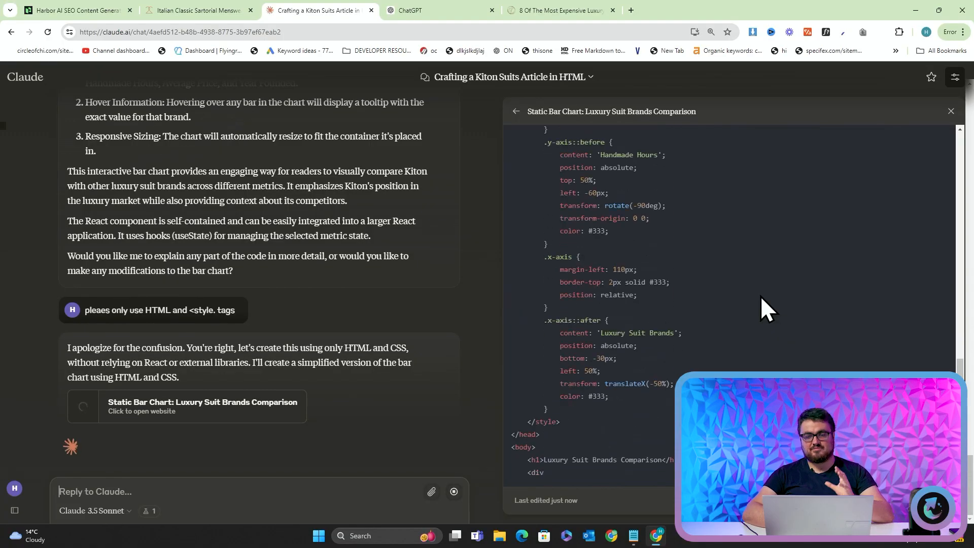
scroll(down, 3)
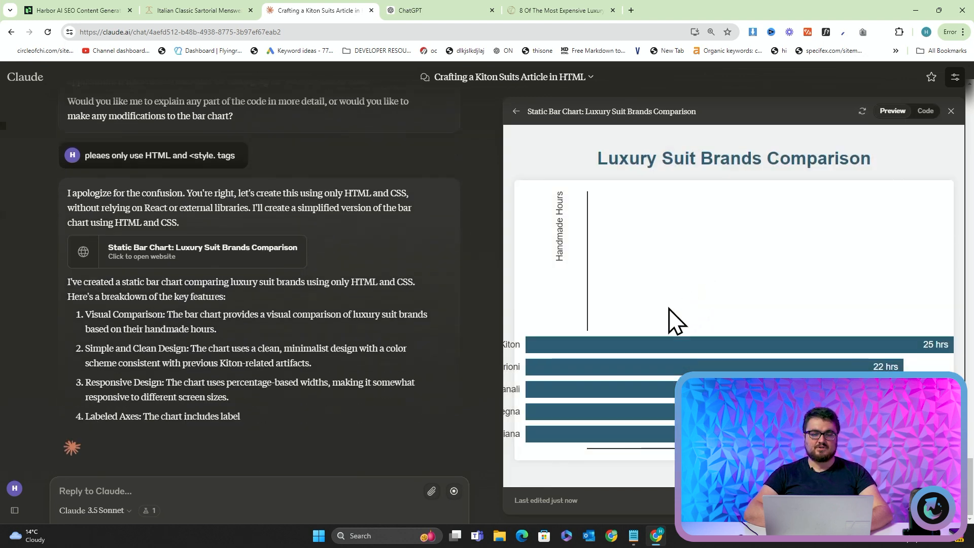
scroll(down, 3)
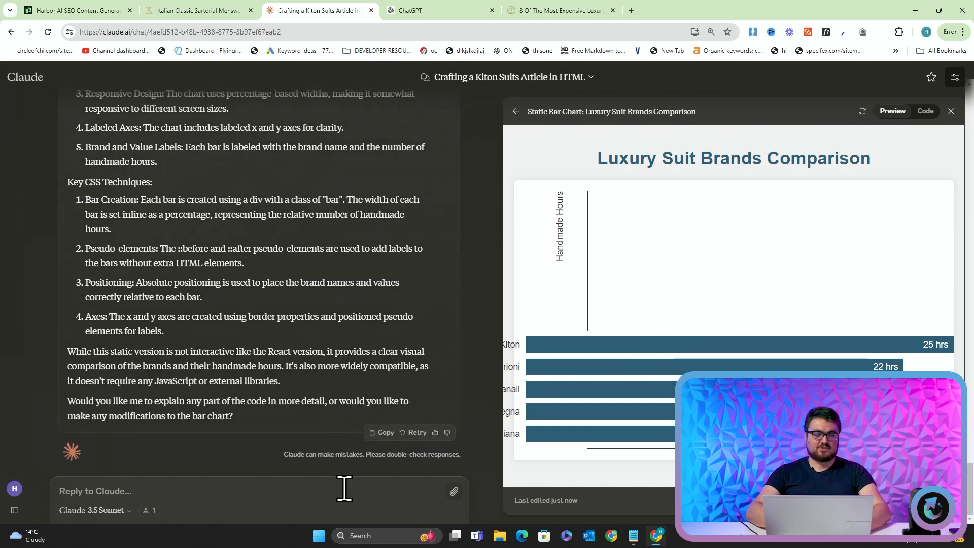
Send a screenshot with a request to fix the chart's spacing and alignment.
text(please make this look good instead of weird , sort the spacing and sor)
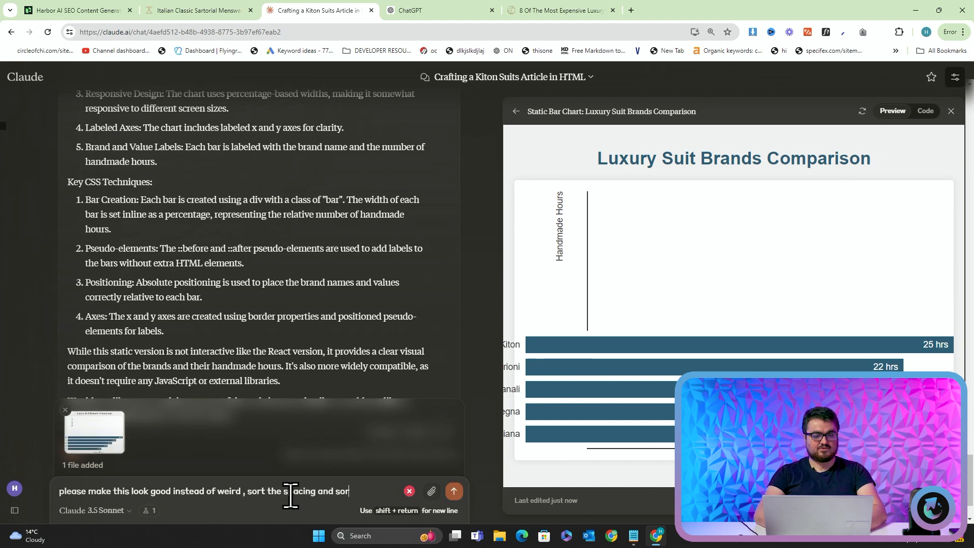
text(the alignment)
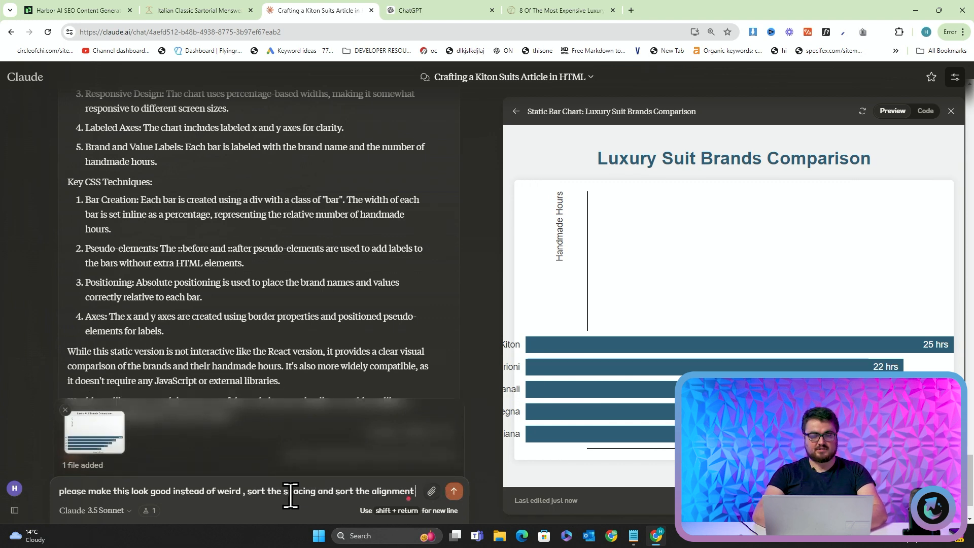
click(452, 491)
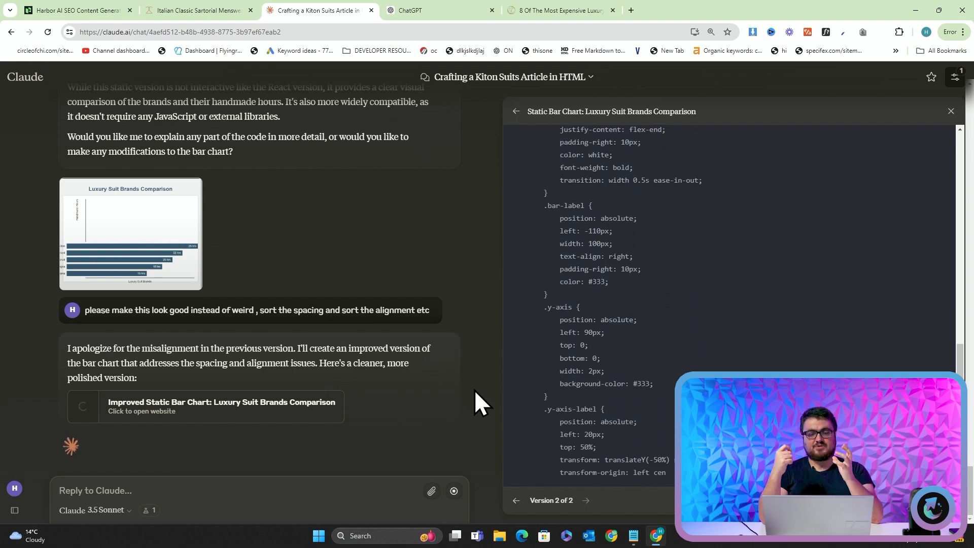
Review the improved, evenly spaced bar chart and its list of fixes, then switch to the Harbor site.
scroll(down, 3)
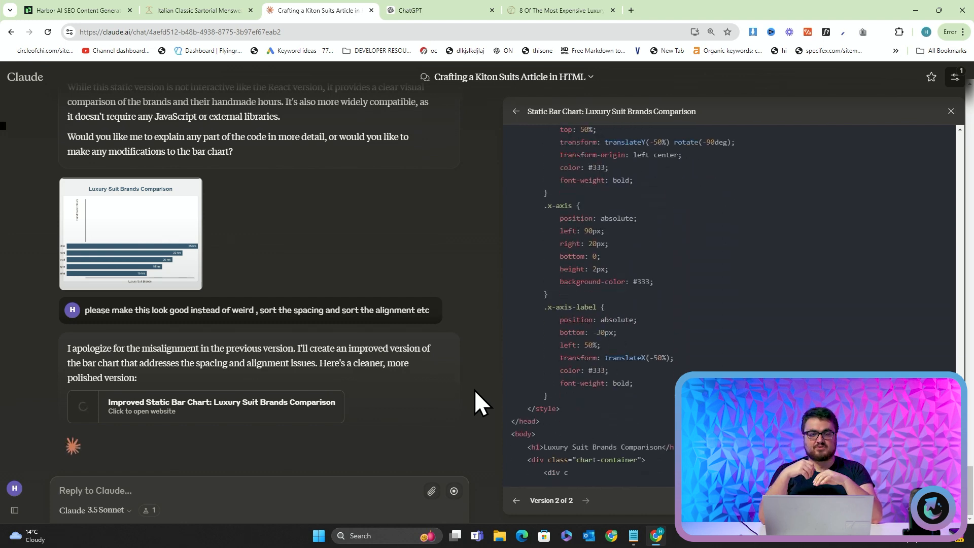
scroll(down, 3)
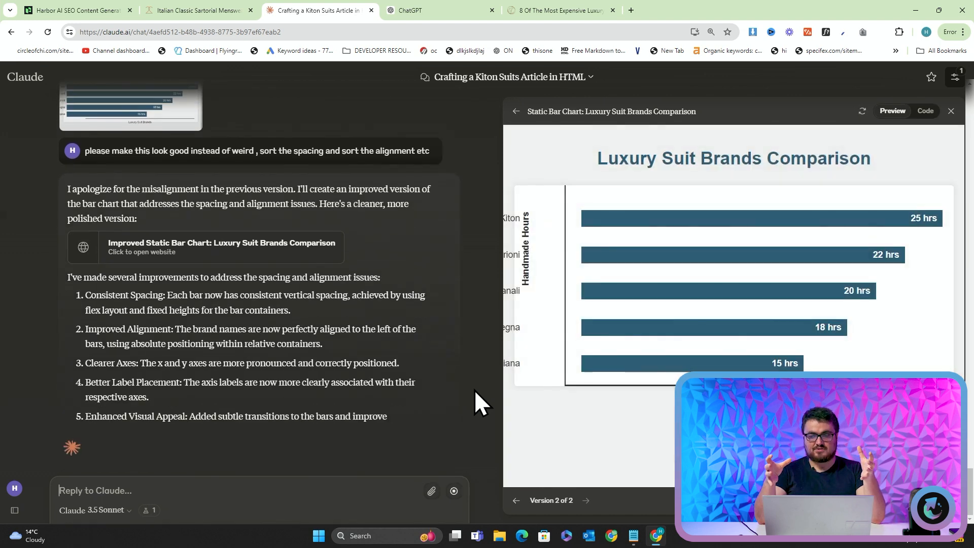
scroll(down, 3)
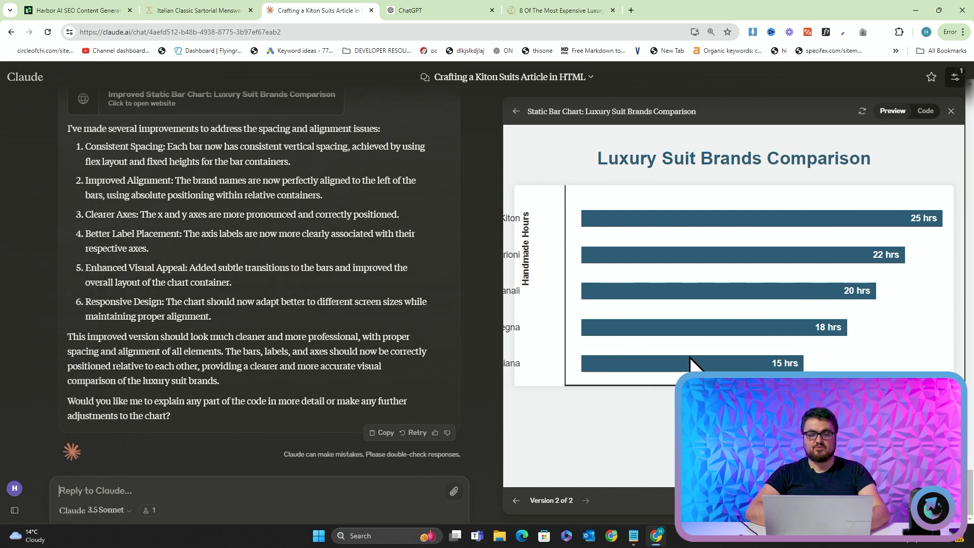
click(74, 10)
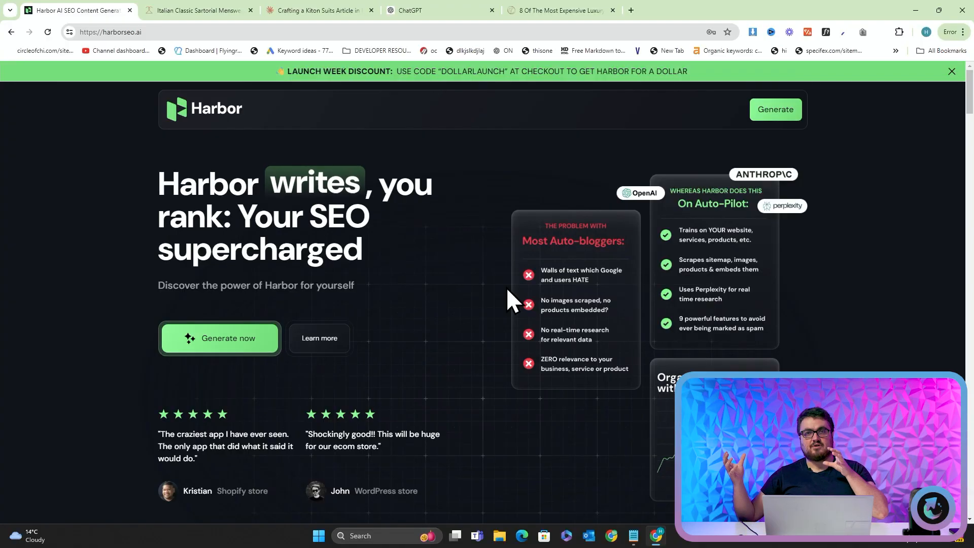